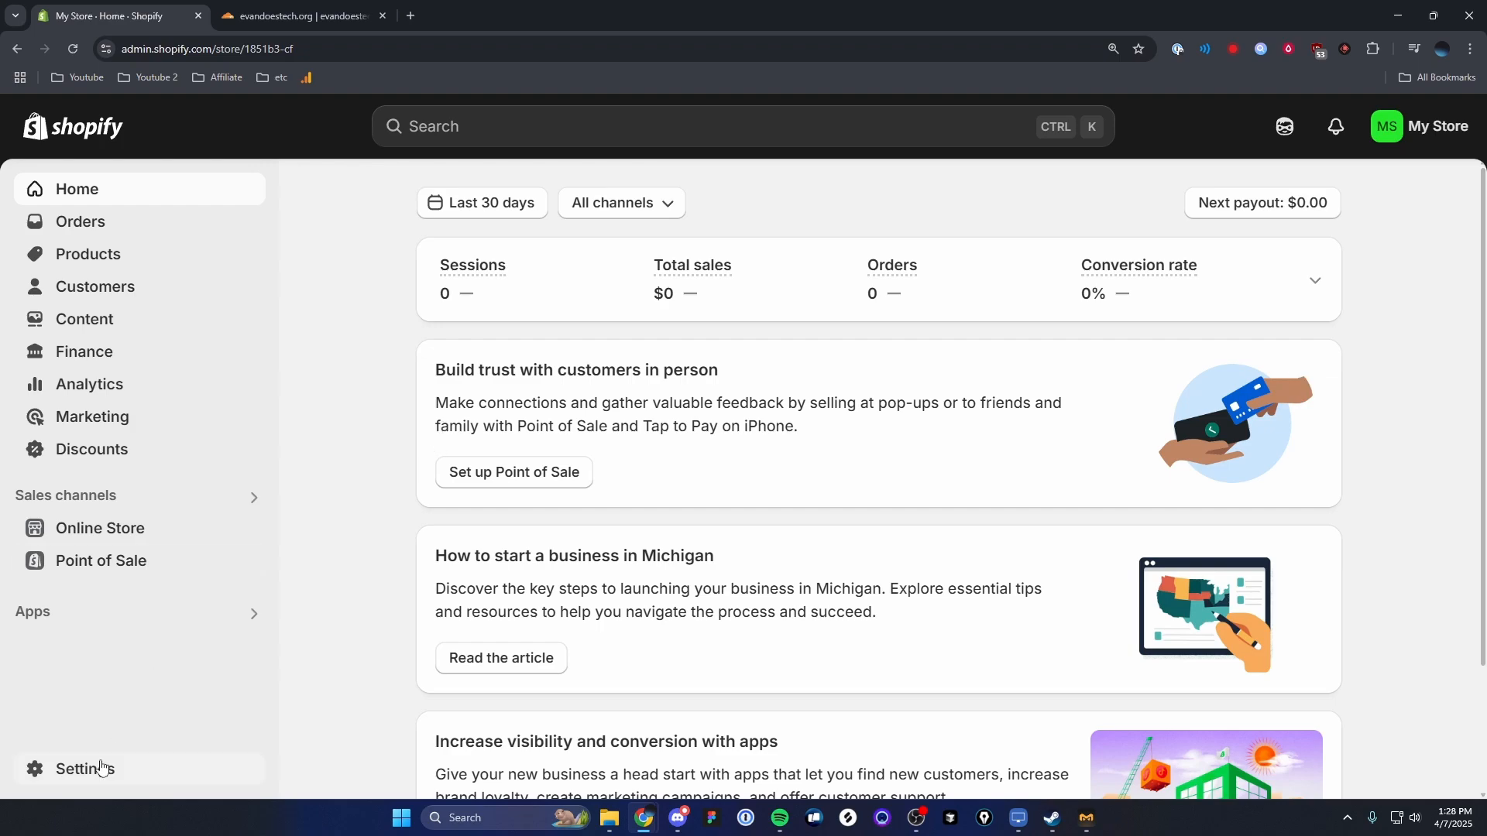
{"action": "mouse_move", "coordinate": [135, 777]}
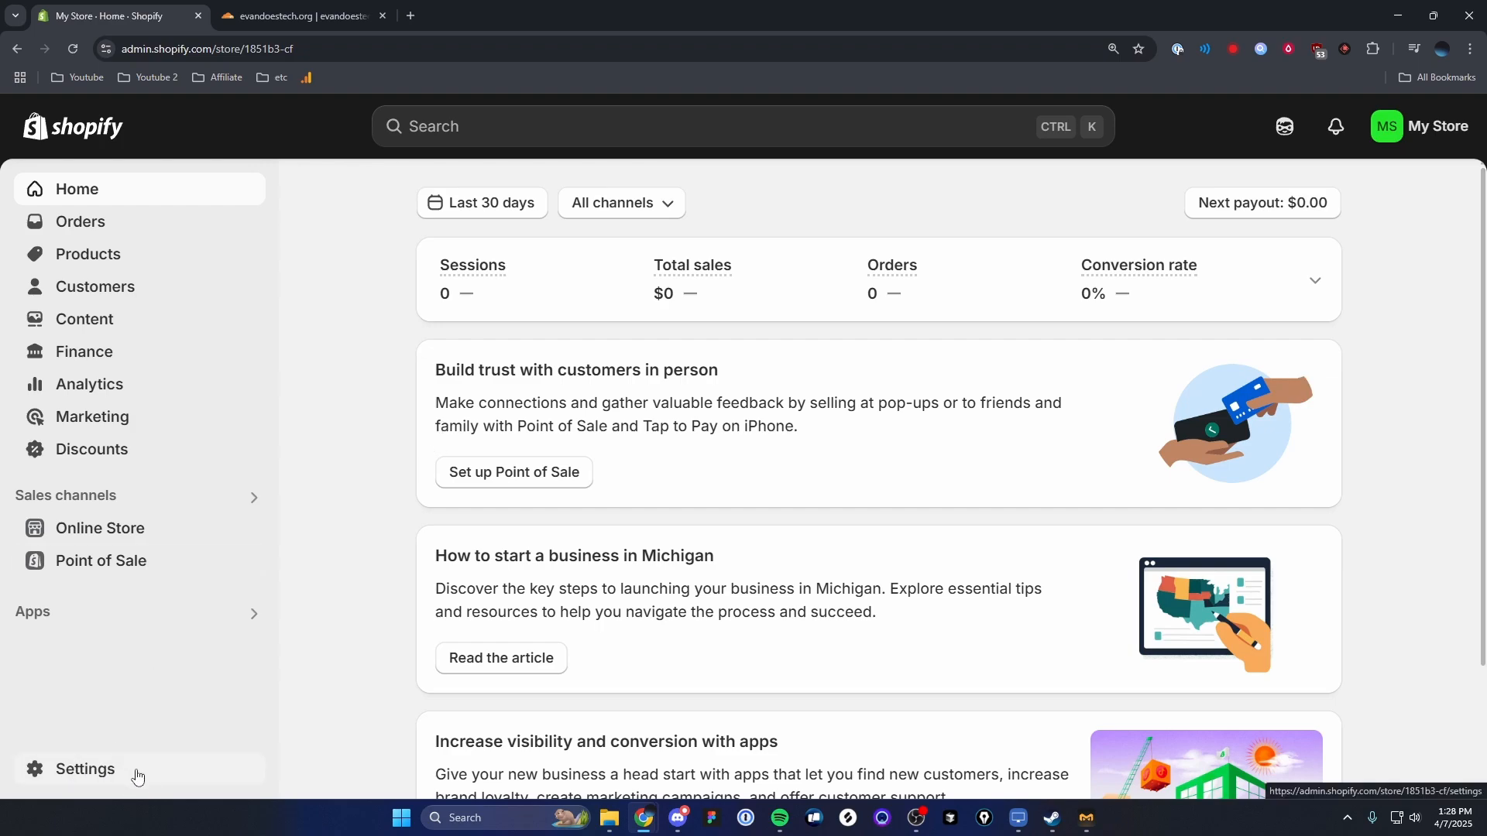
Open the store's general settings page and scroll the settings sidebar.
{"action": "left_click", "coordinate": [85, 769]}
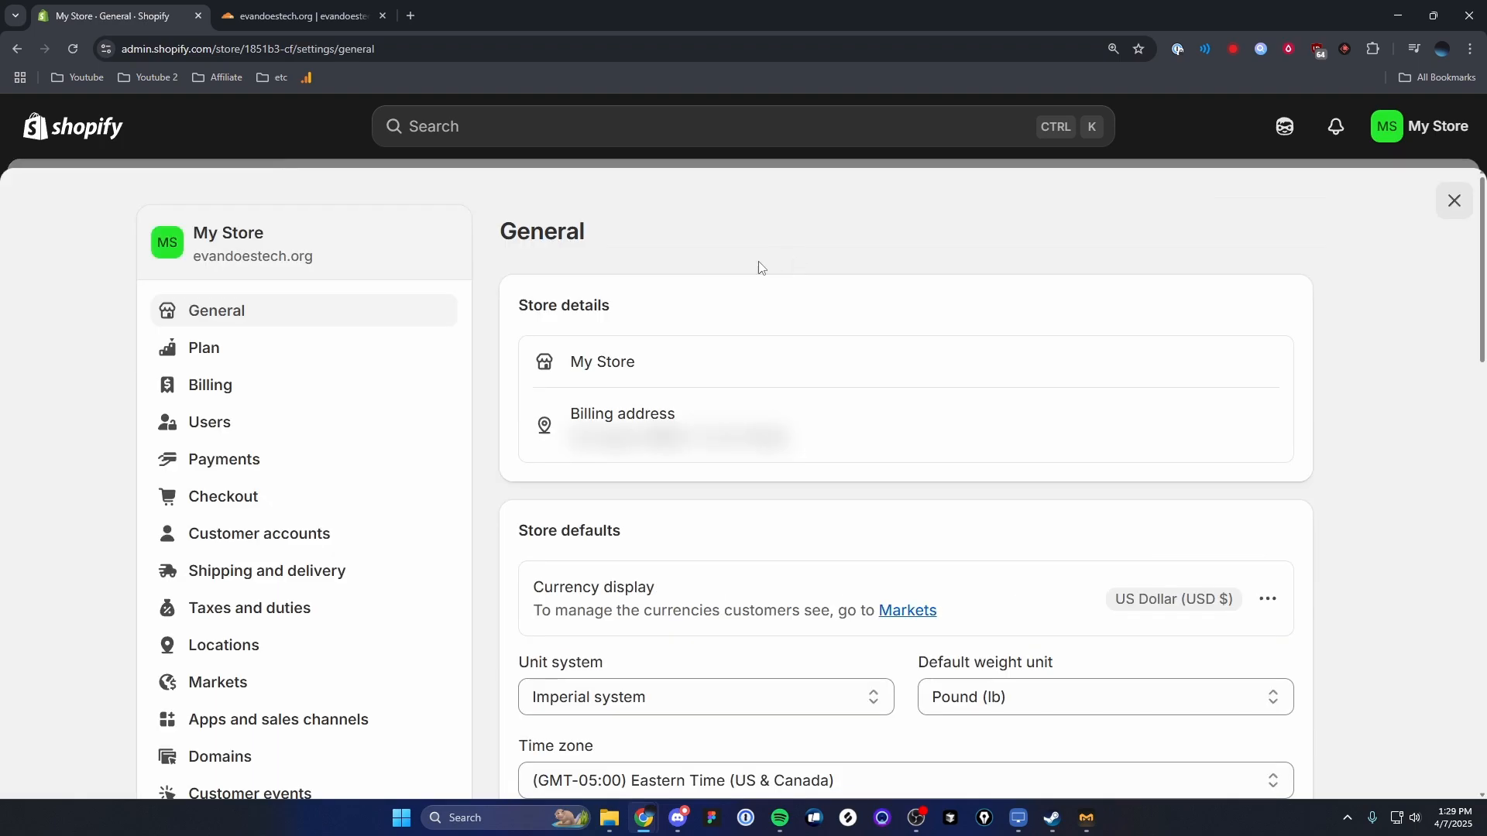
{"action": "scroll", "scroll_direction": "down", "scroll_amount": 3}
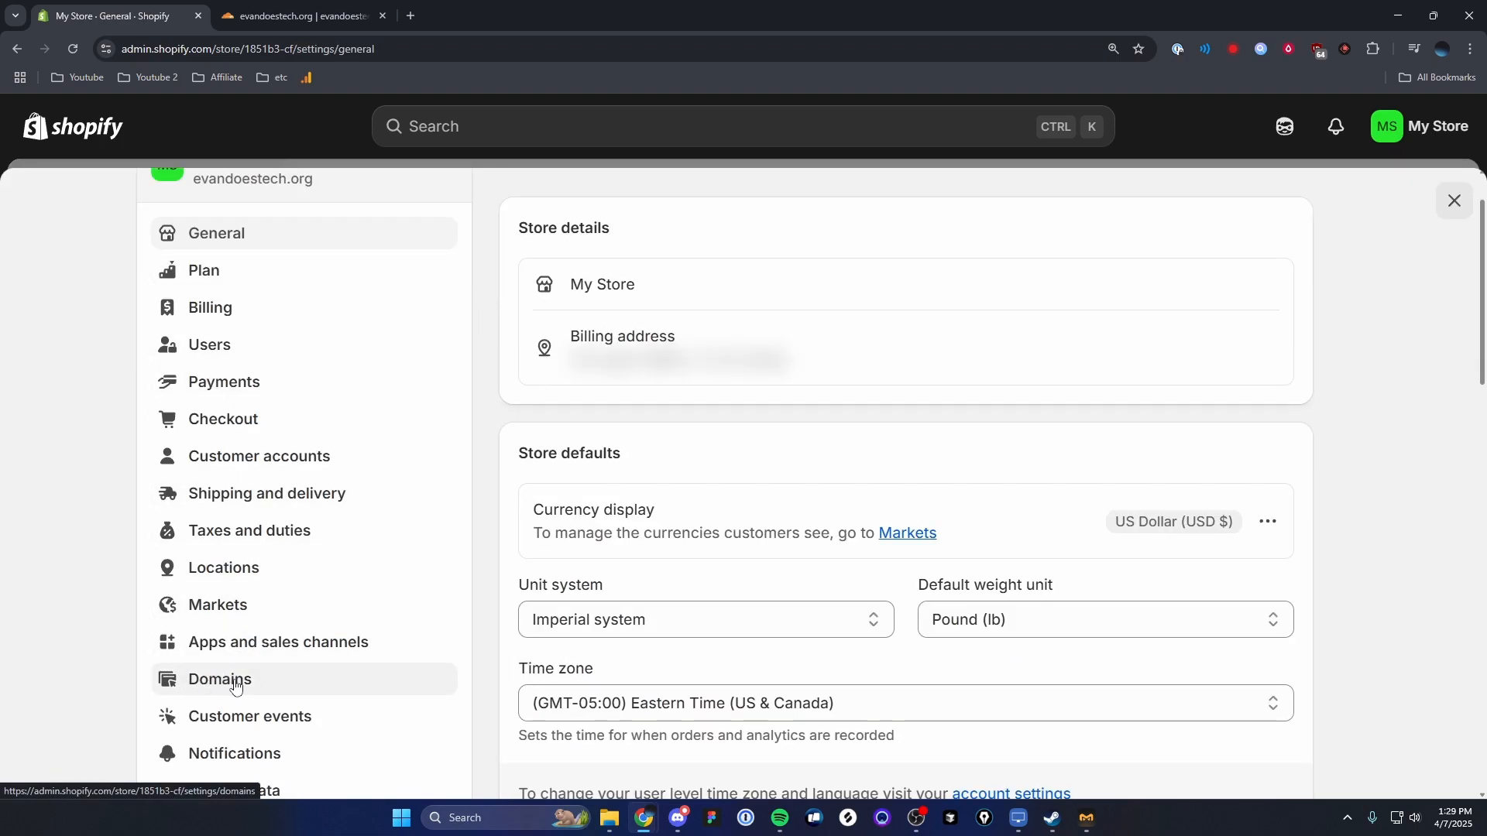
Open the Domains settings page to review the three listed domains.
{"action": "left_click", "coordinate": [219, 679]}
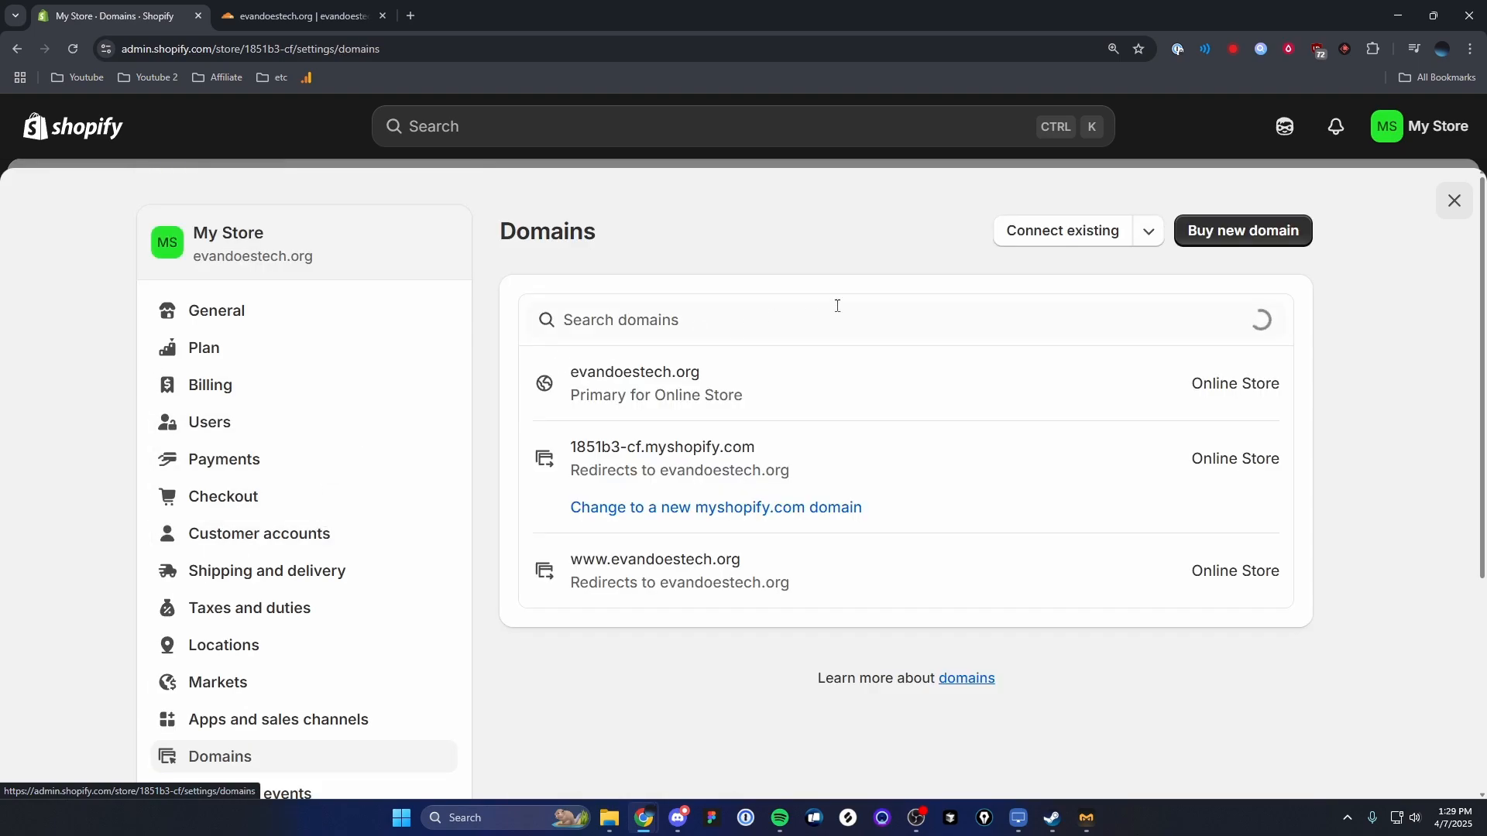
{"action": "mouse_move", "coordinate": [1146, 357]}
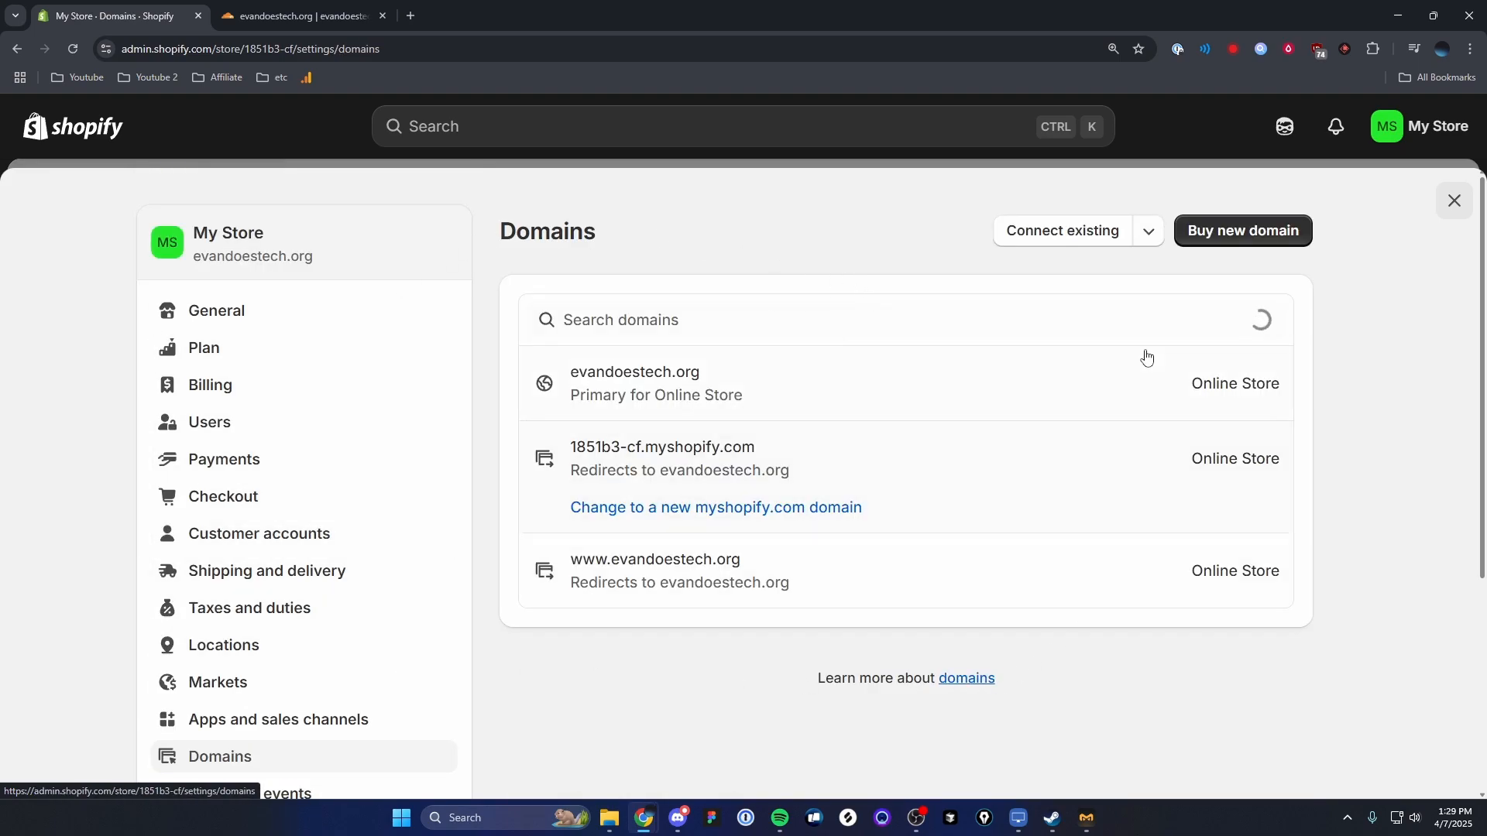
{"action": "mouse_move", "coordinate": [1207, 634]}
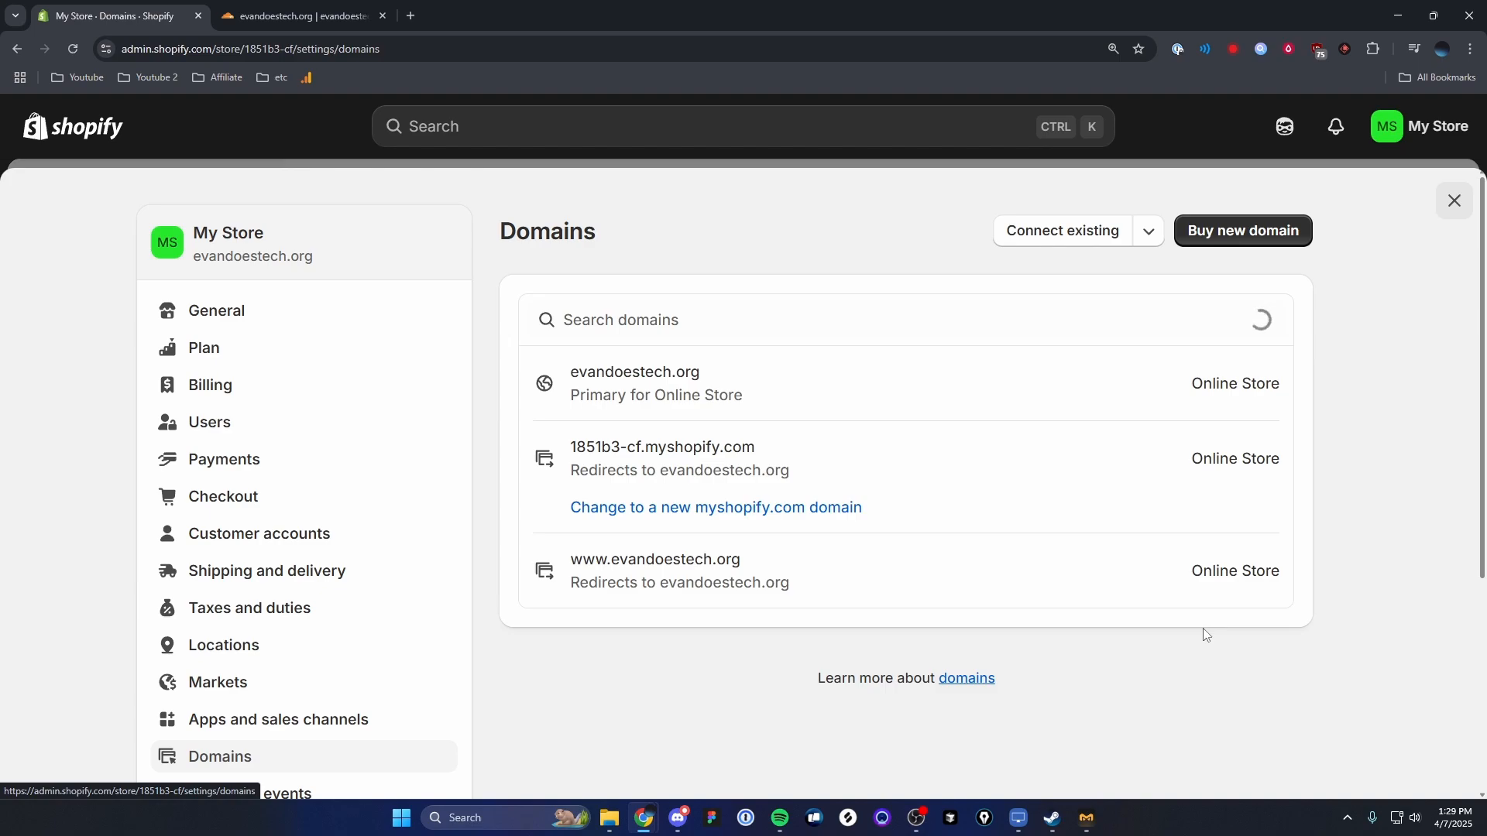
{"action": "mouse_move", "coordinate": [672, 385]}
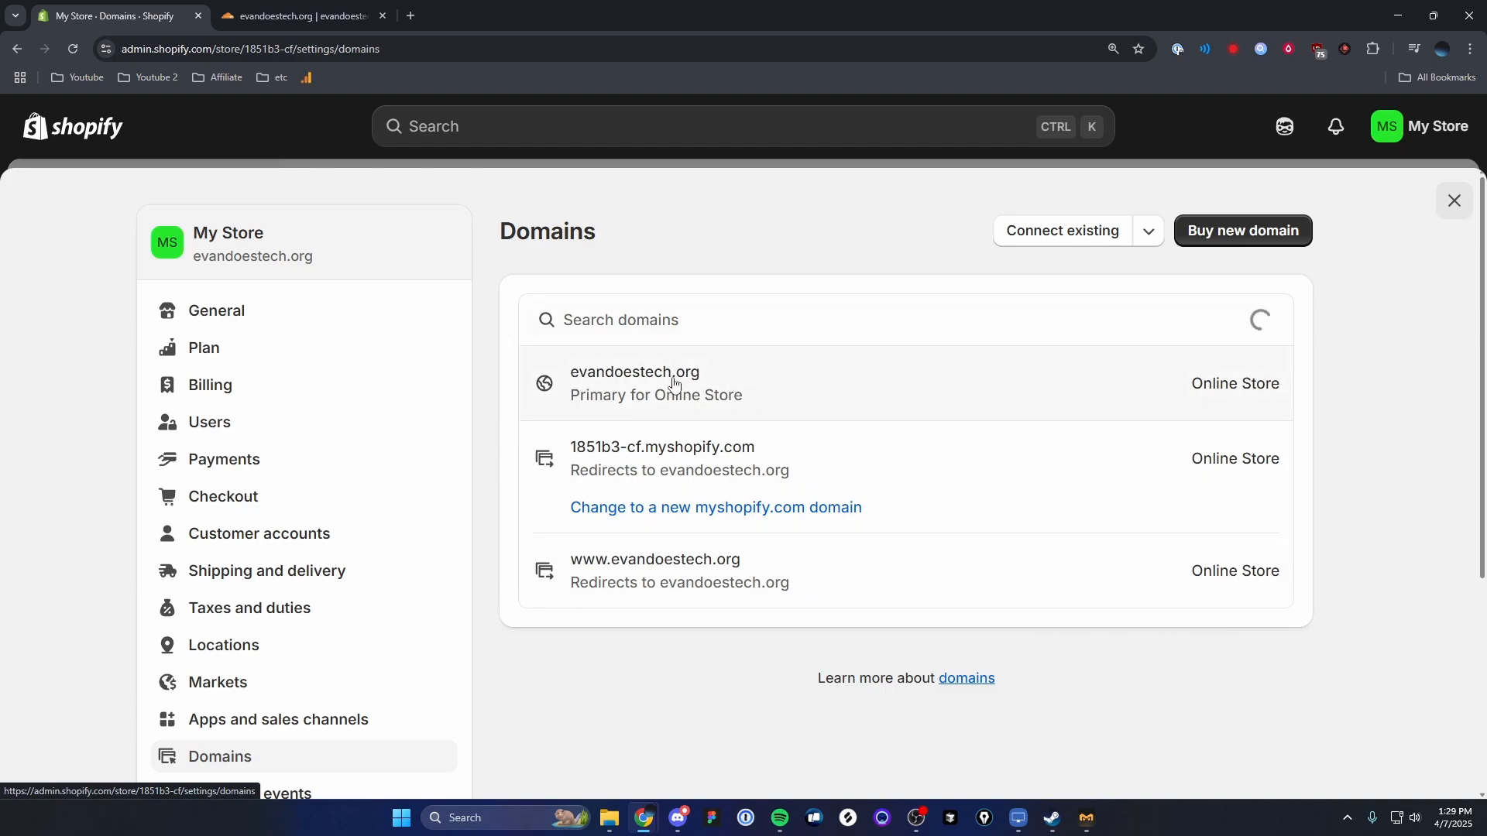
{"action": "mouse_move", "coordinate": [855, 481]}
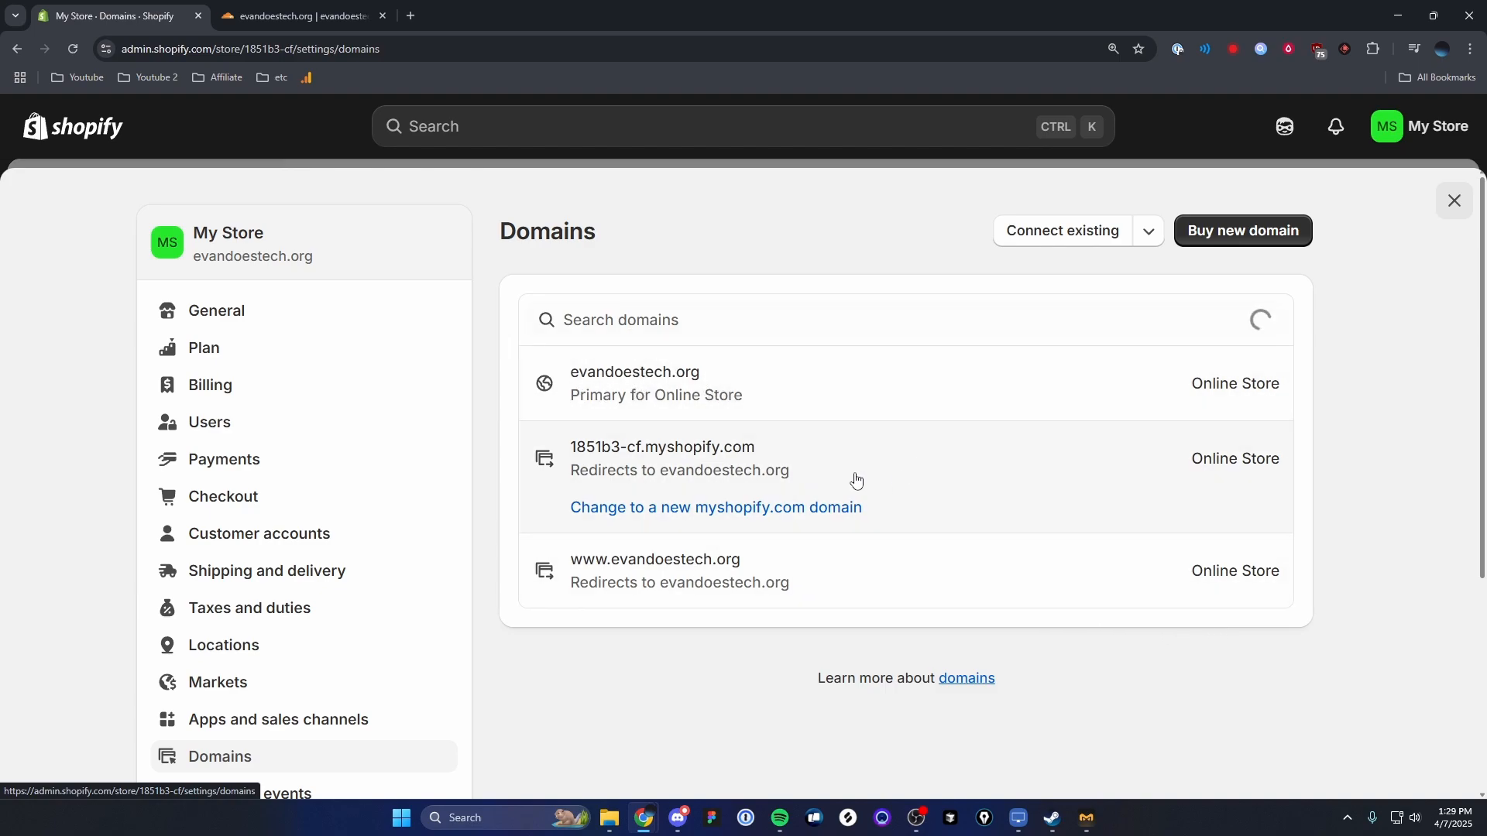
{"action": "mouse_move", "coordinate": [778, 464]}
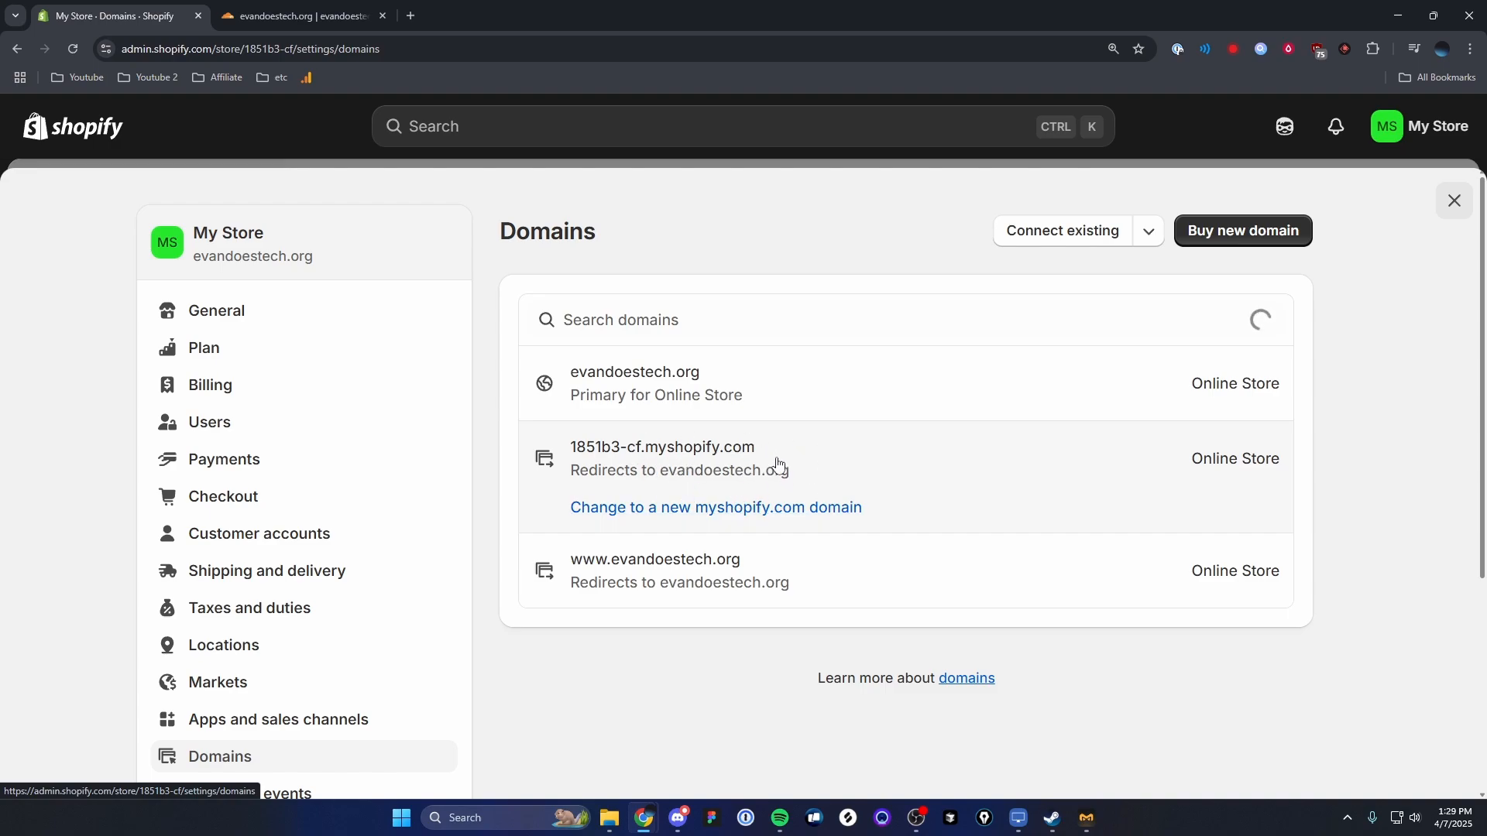
{"action": "mouse_move", "coordinate": [667, 387]}
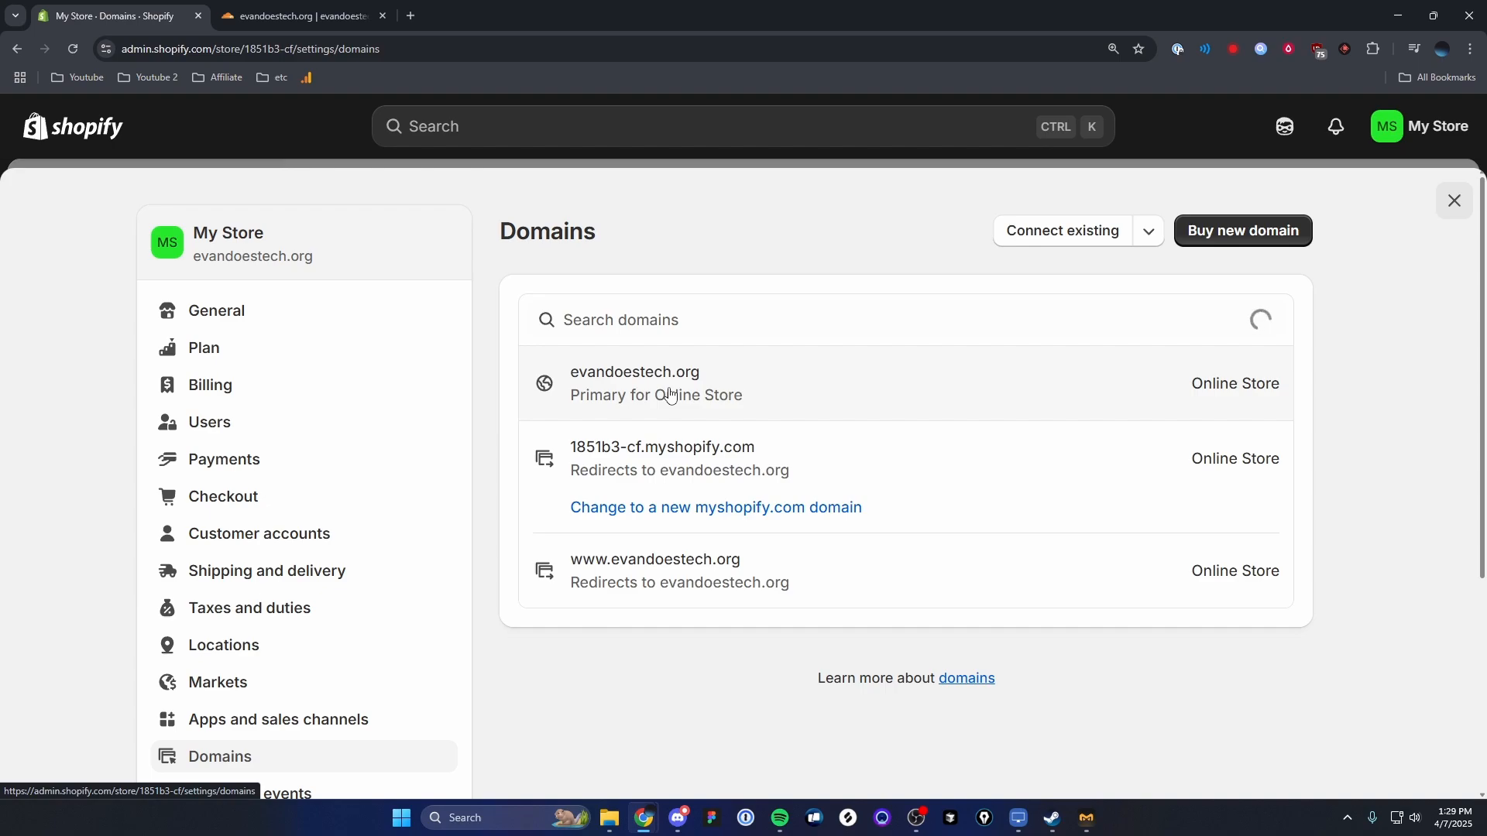
{"action": "mouse_move", "coordinate": [726, 458]}
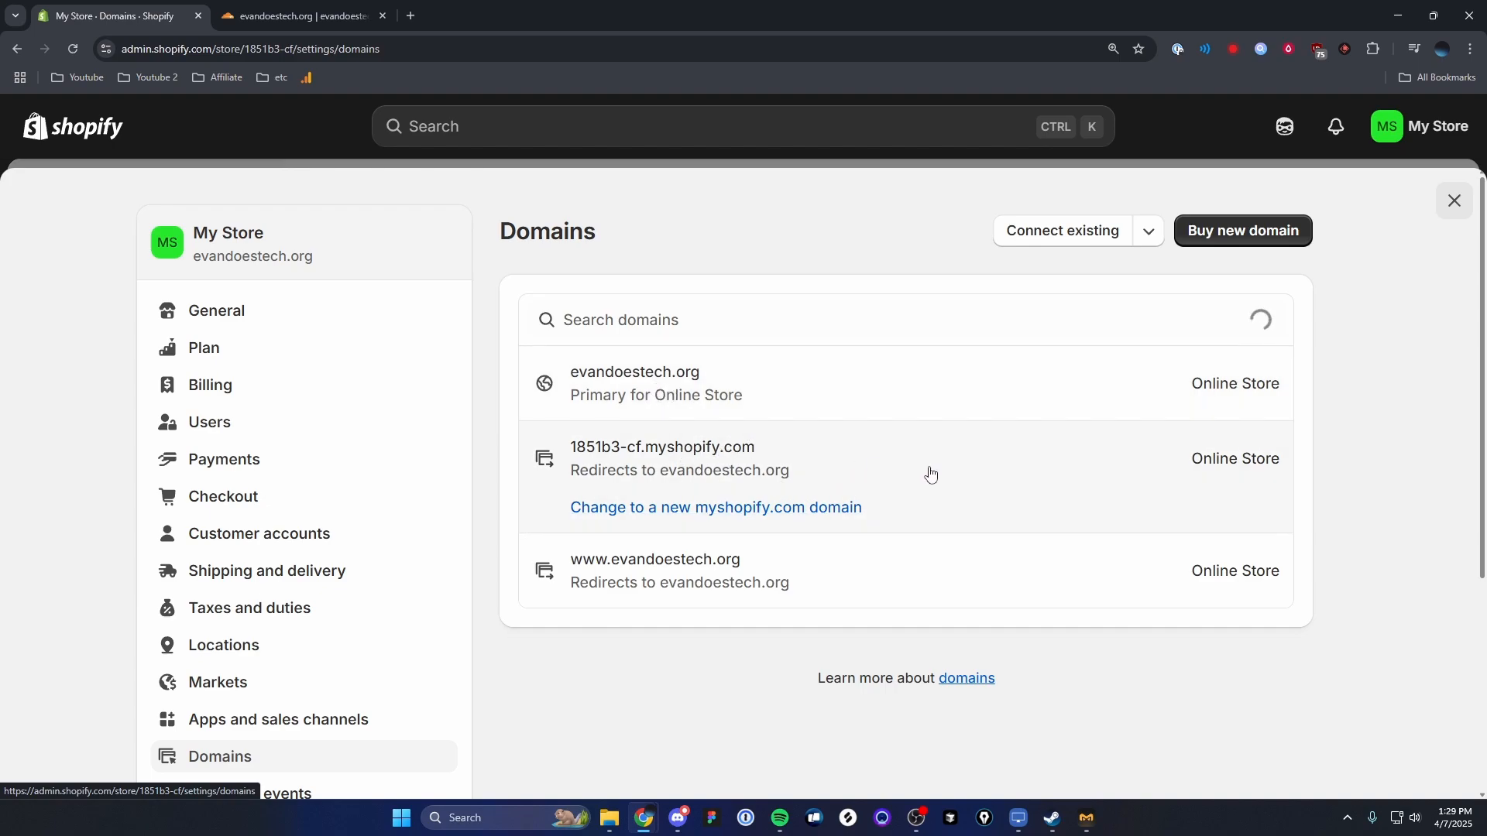
{"action": "mouse_move", "coordinate": [642, 464]}
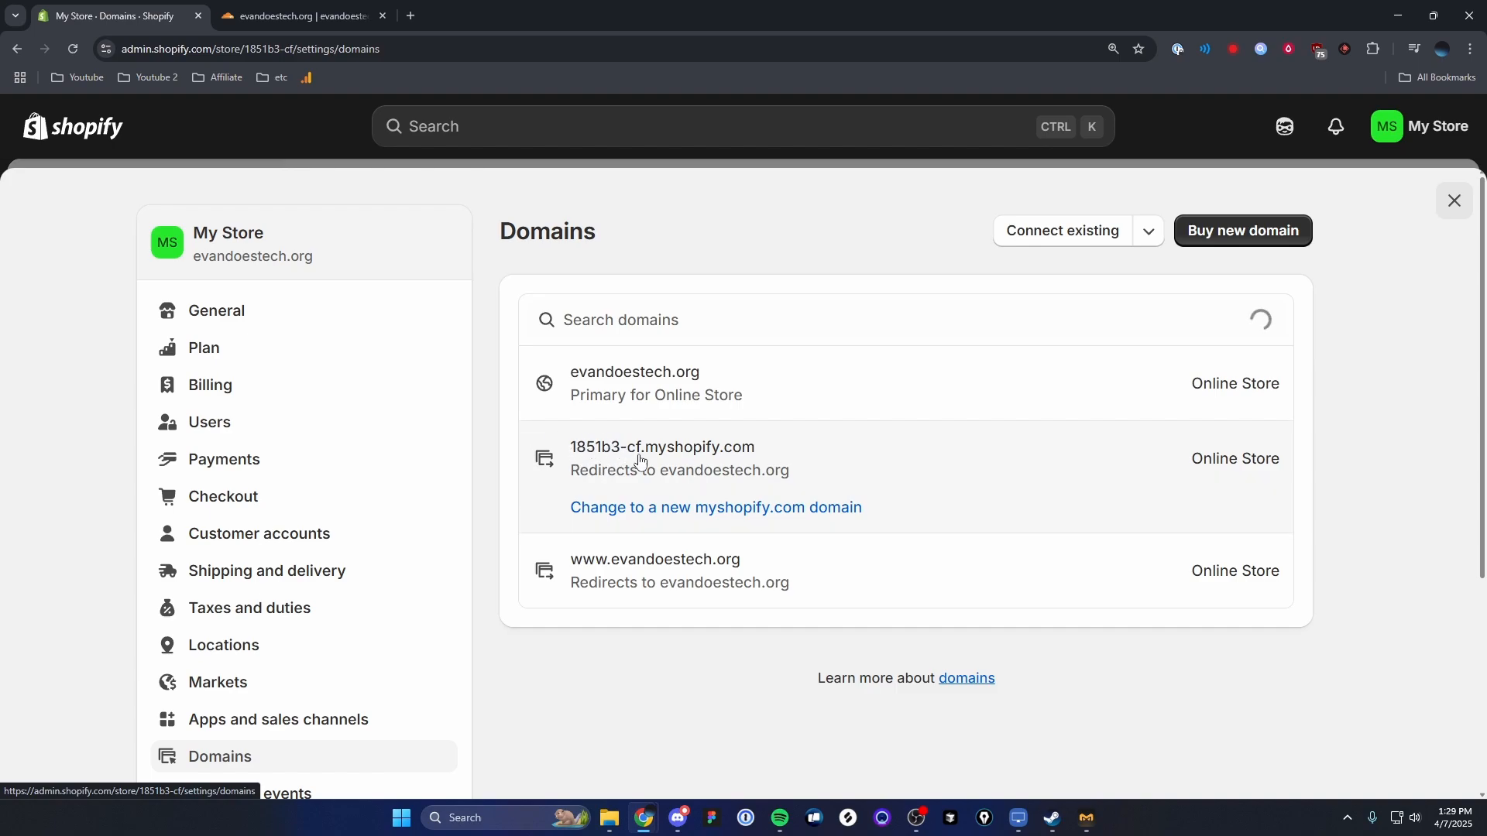
{"action": "mouse_move", "coordinate": [764, 456]}
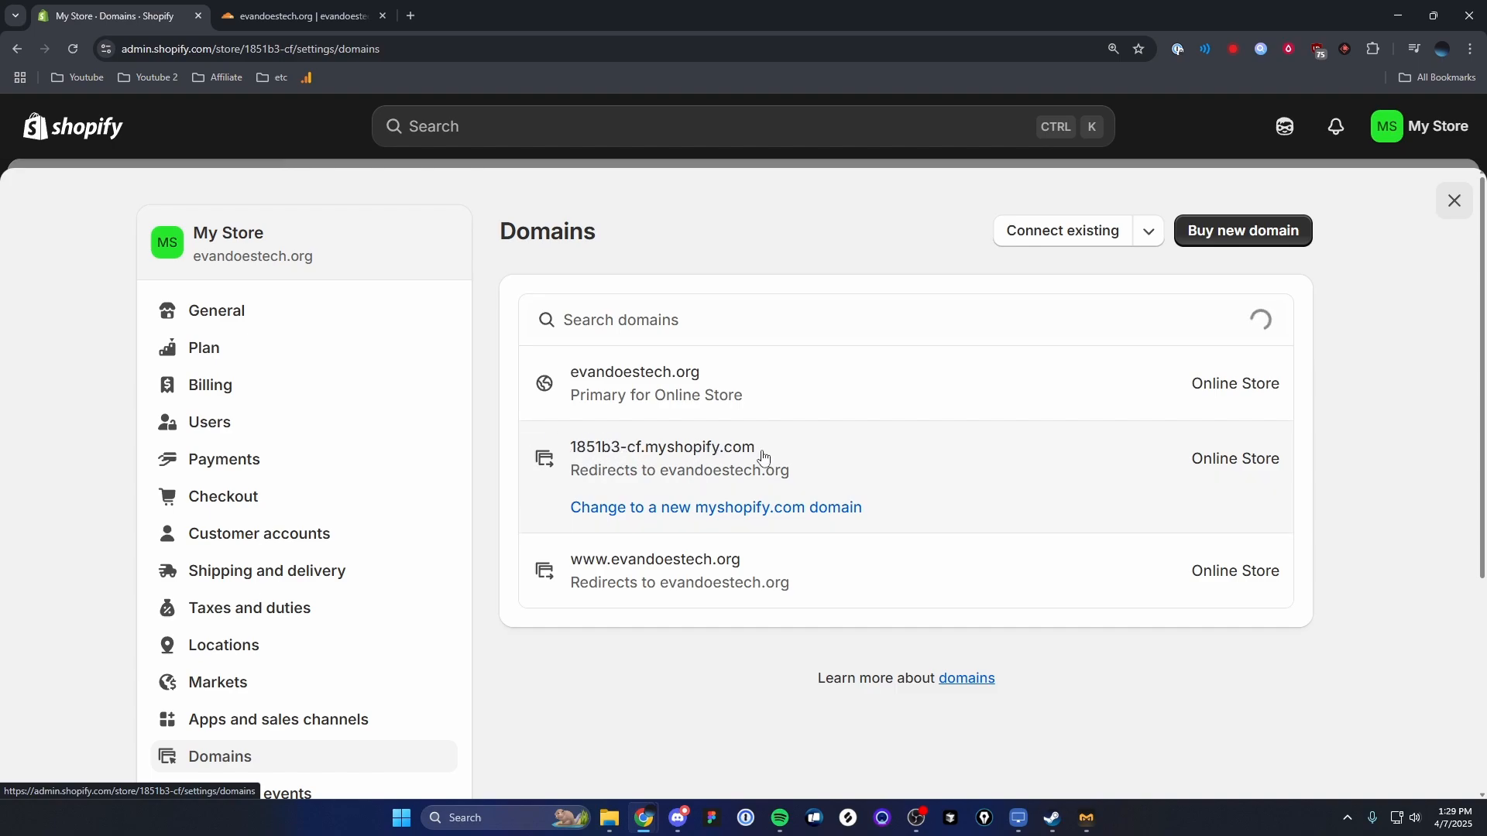
{"action": "mouse_move", "coordinate": [866, 455]}
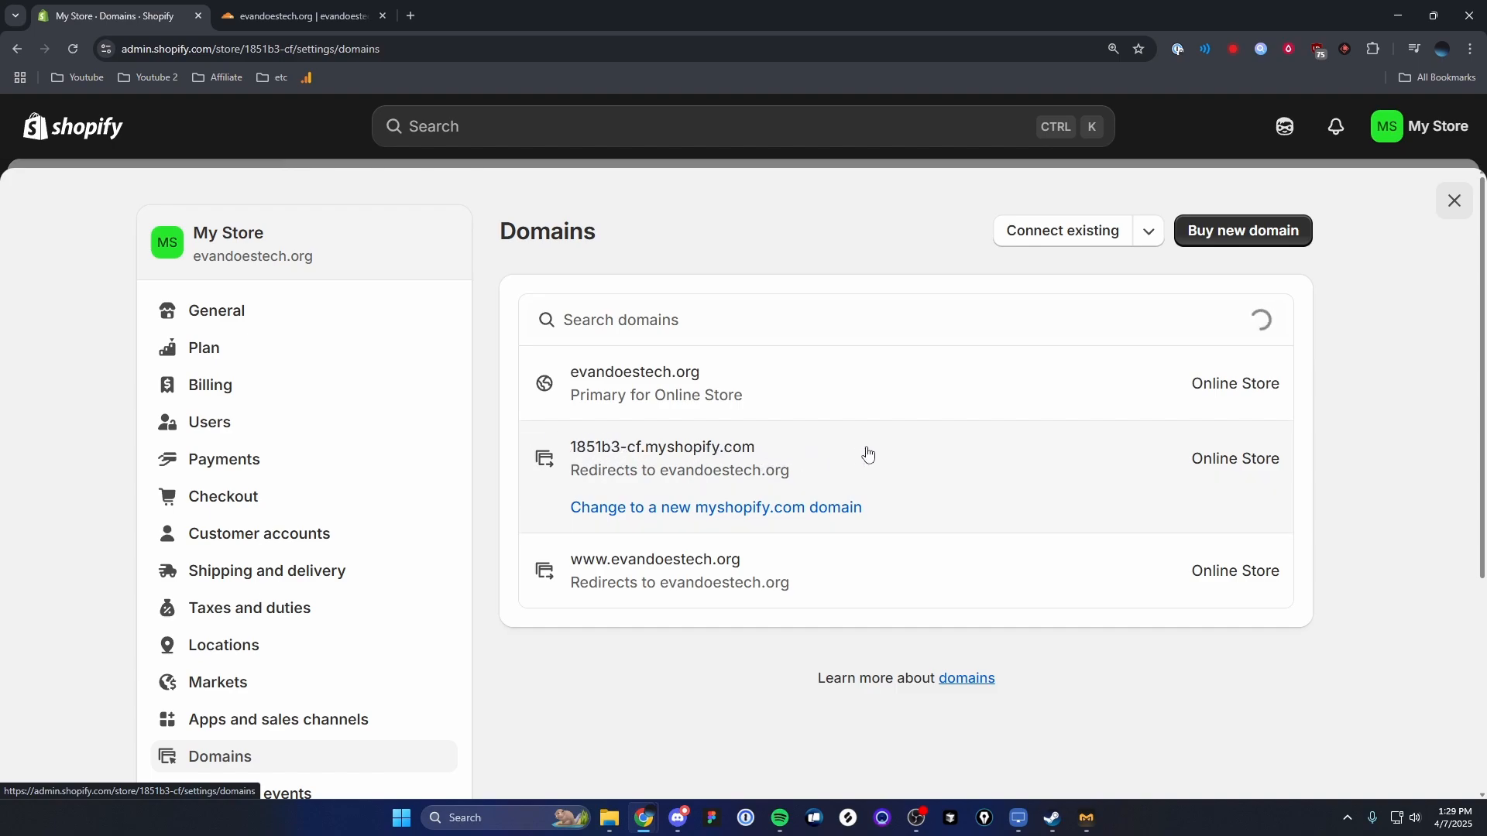
Change the 1851b3-cf.myshopify.com domain's type to Primary domain.
{"action": "left_click", "coordinate": [662, 458]}
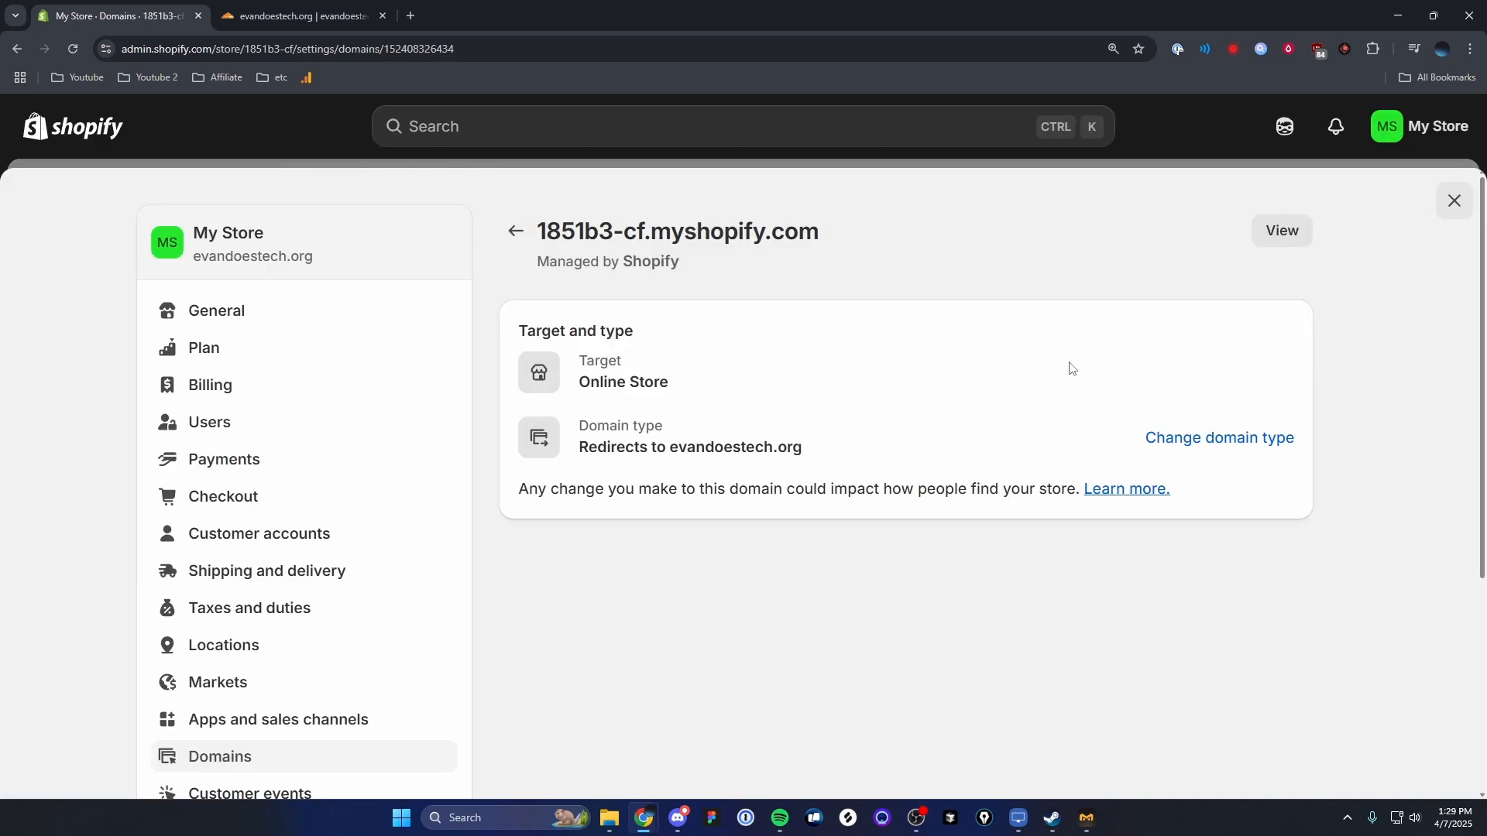
{"action": "mouse_move", "coordinate": [1220, 438]}
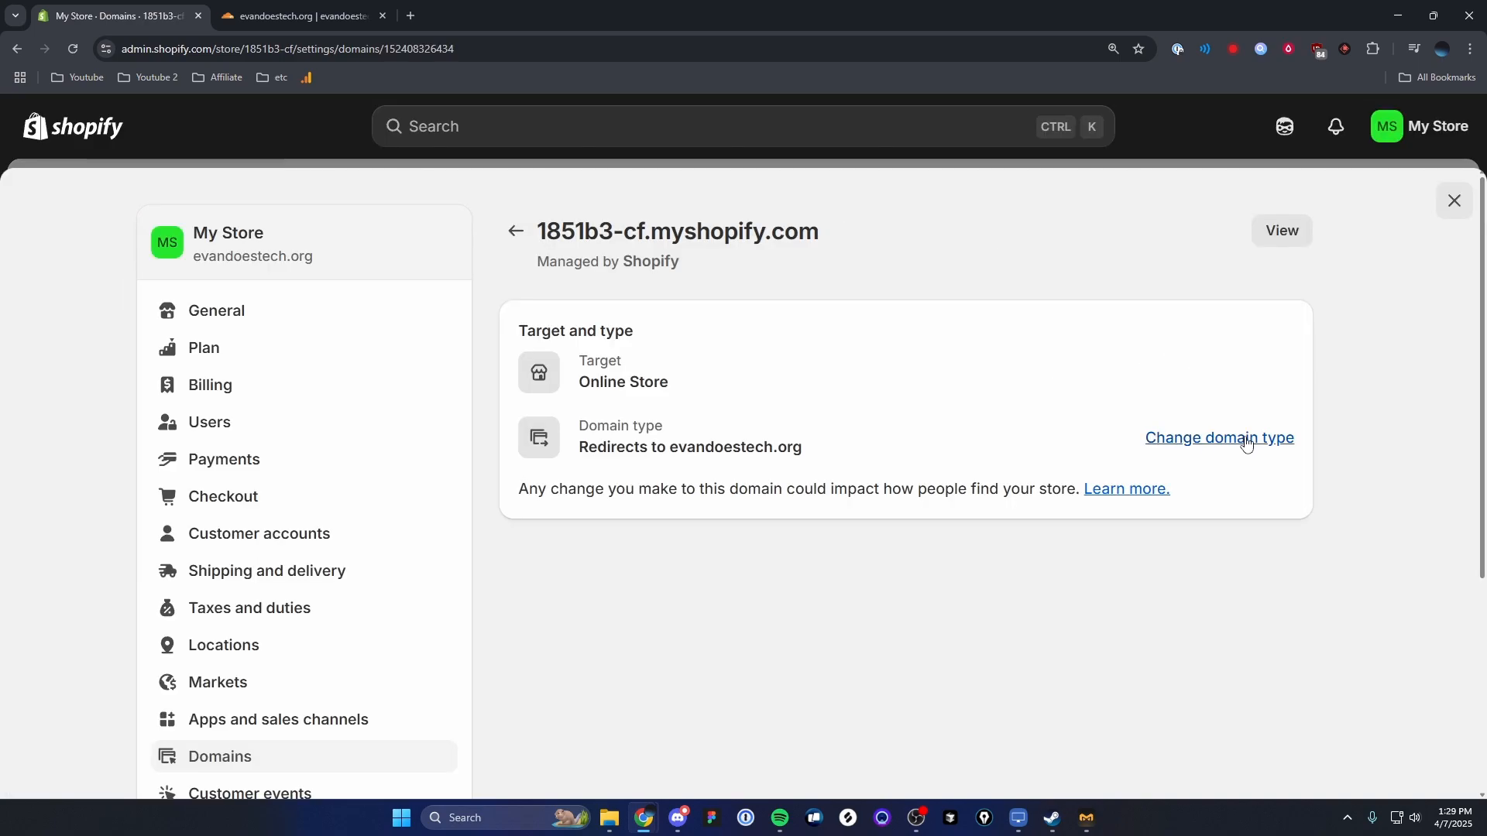
{"action": "left_click", "coordinate": [1218, 437]}
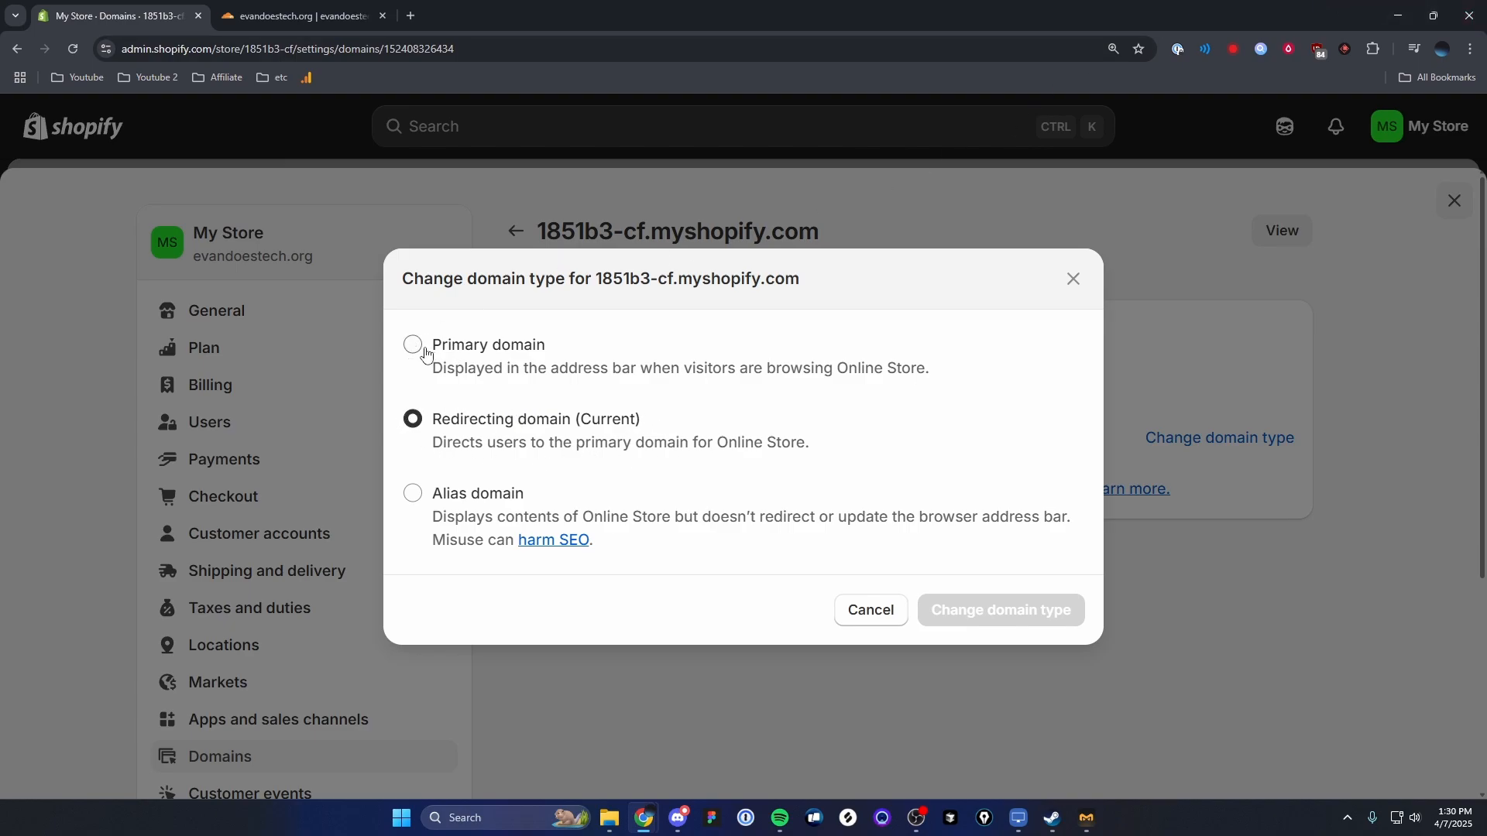
{"action": "left_click", "coordinate": [411, 343]}
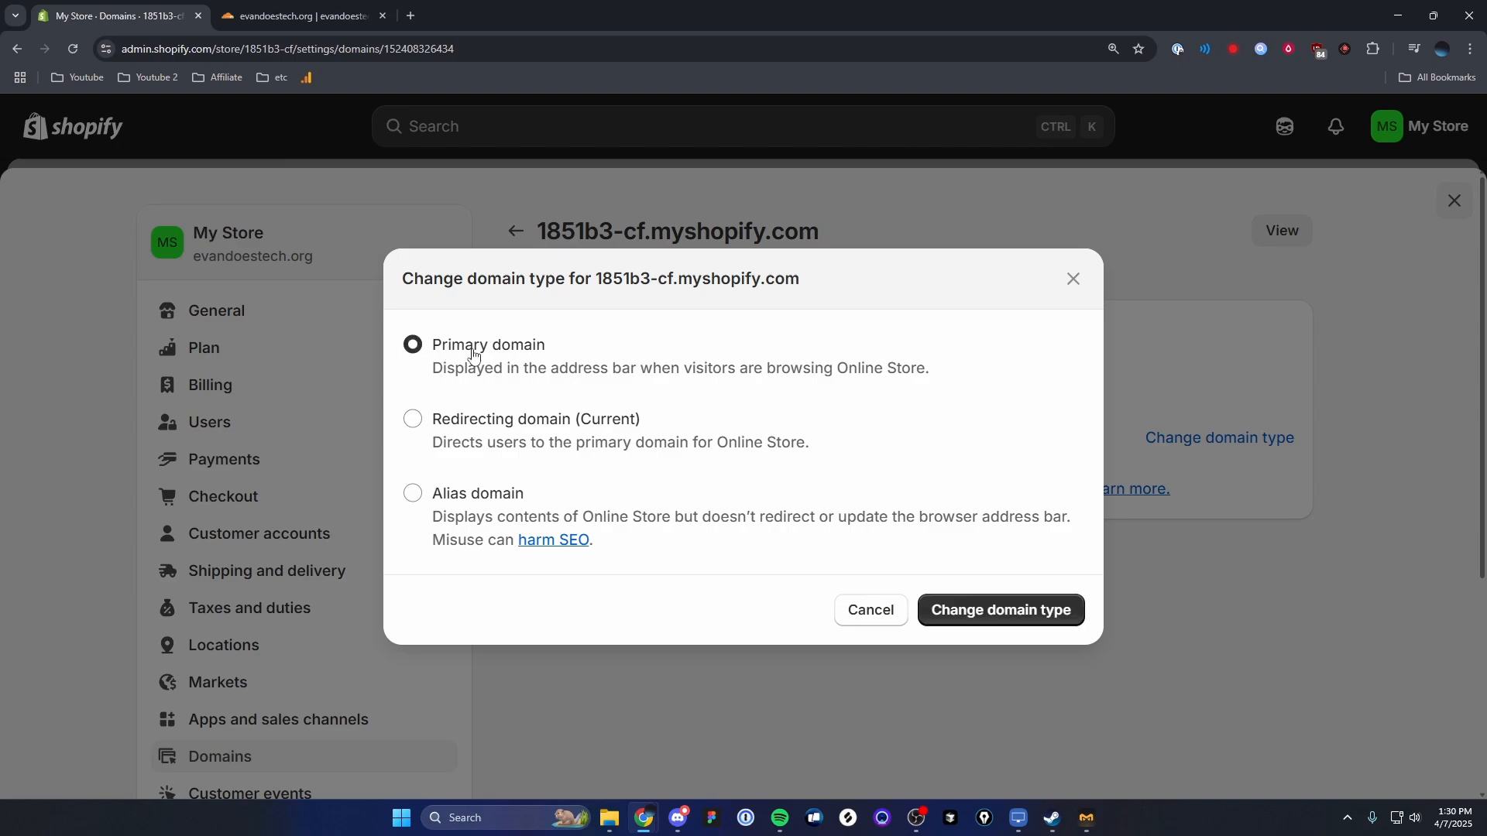
{"action": "mouse_move", "coordinate": [1015, 617]}
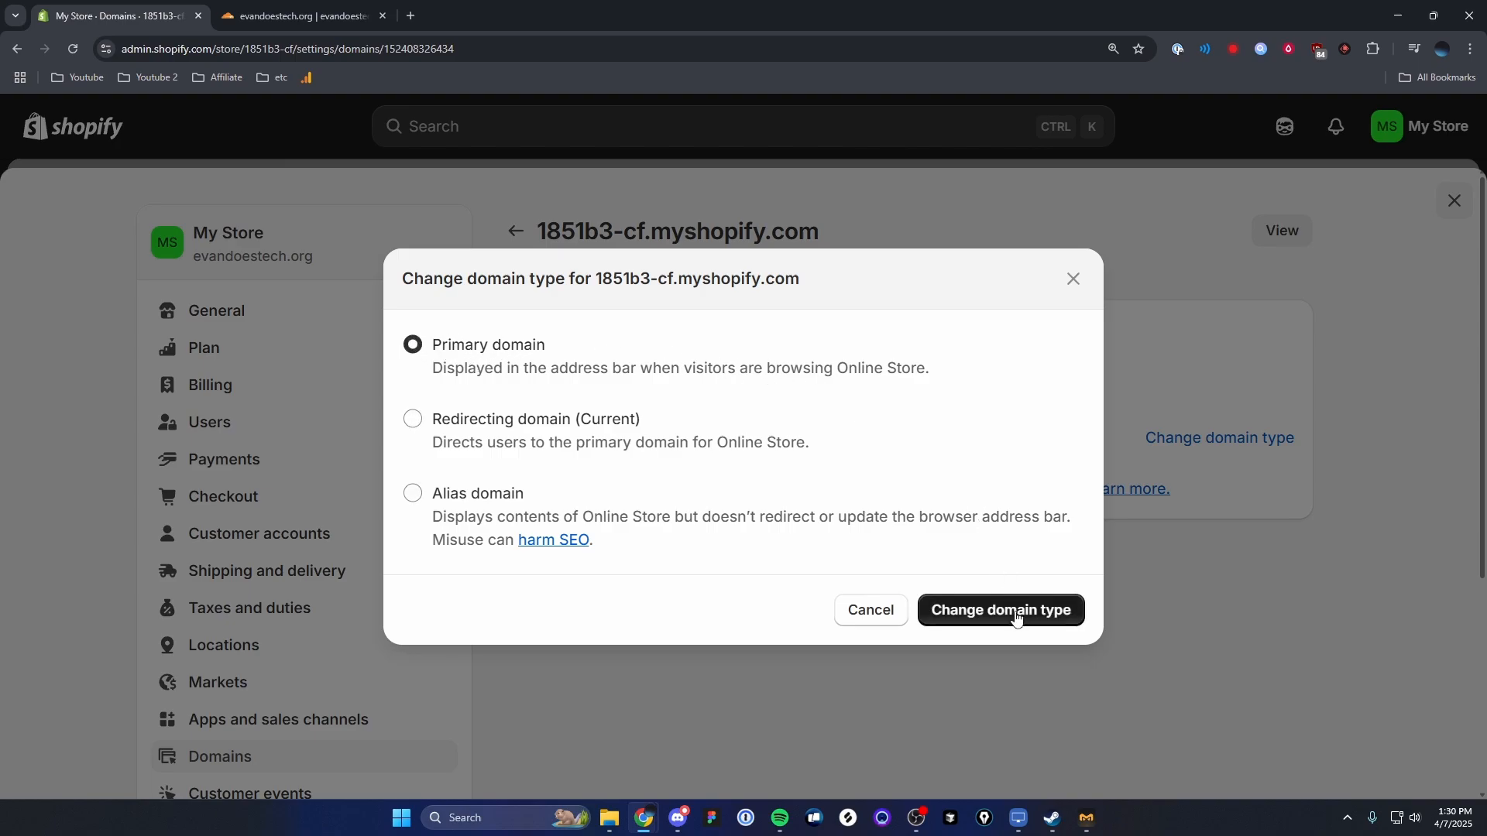
{"action": "left_click", "coordinate": [1000, 609]}
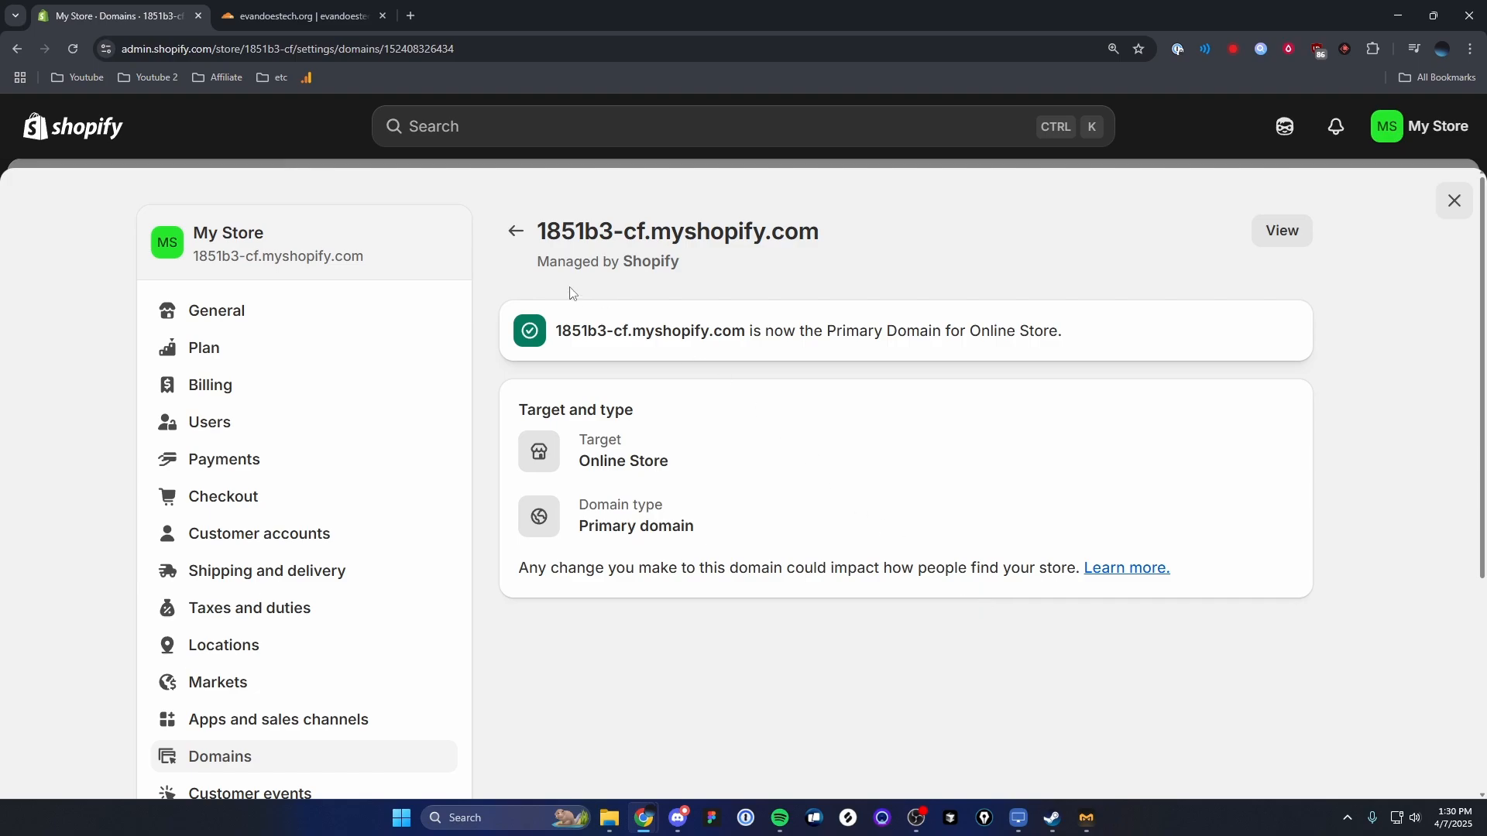
{"action": "mouse_move", "coordinate": [515, 231]}
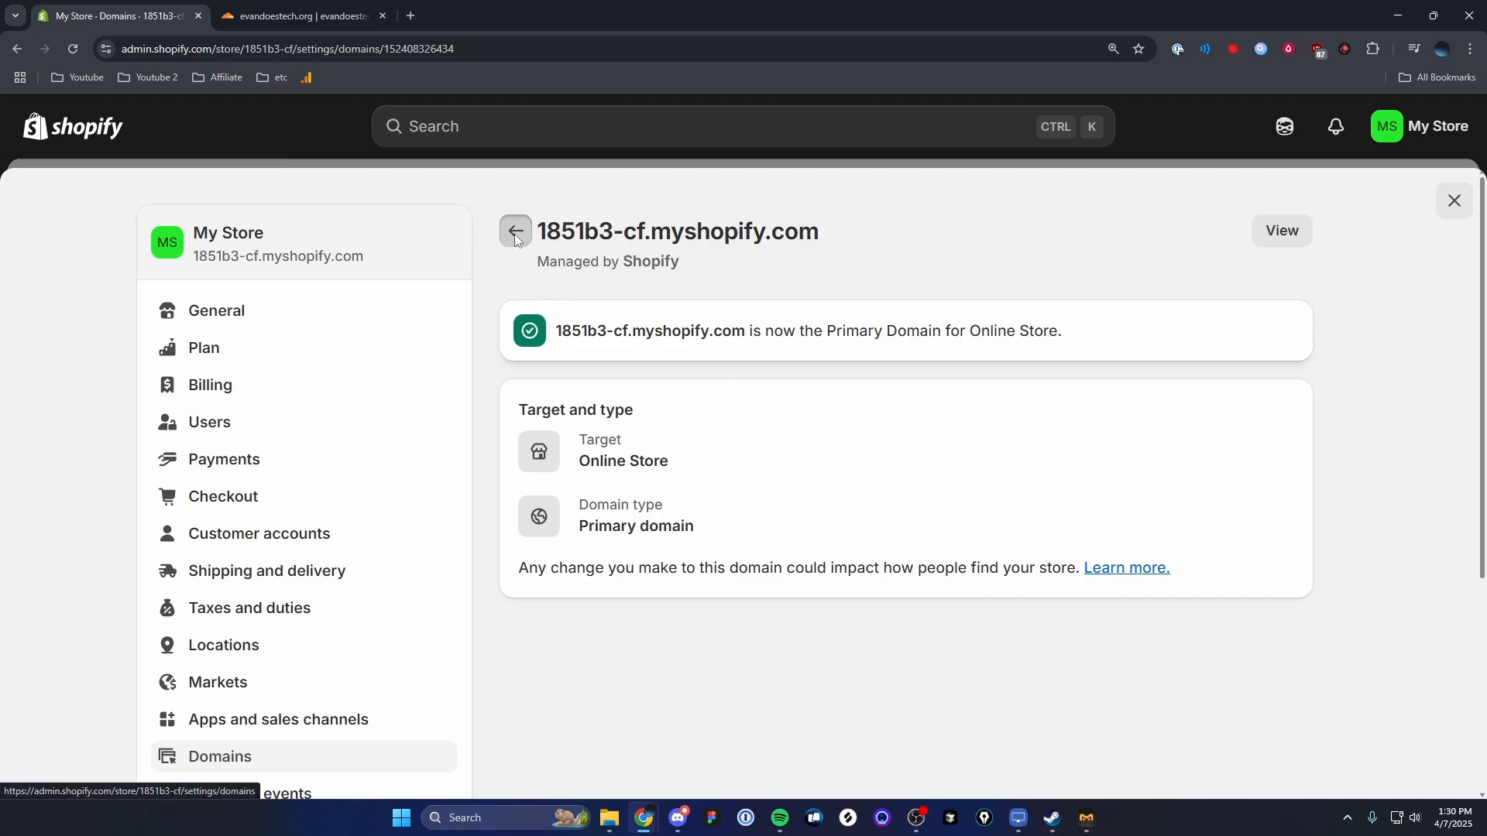
Delete the evandoestech.org domain from the store and confirm the removal.
{"action": "left_click", "coordinate": [514, 231]}
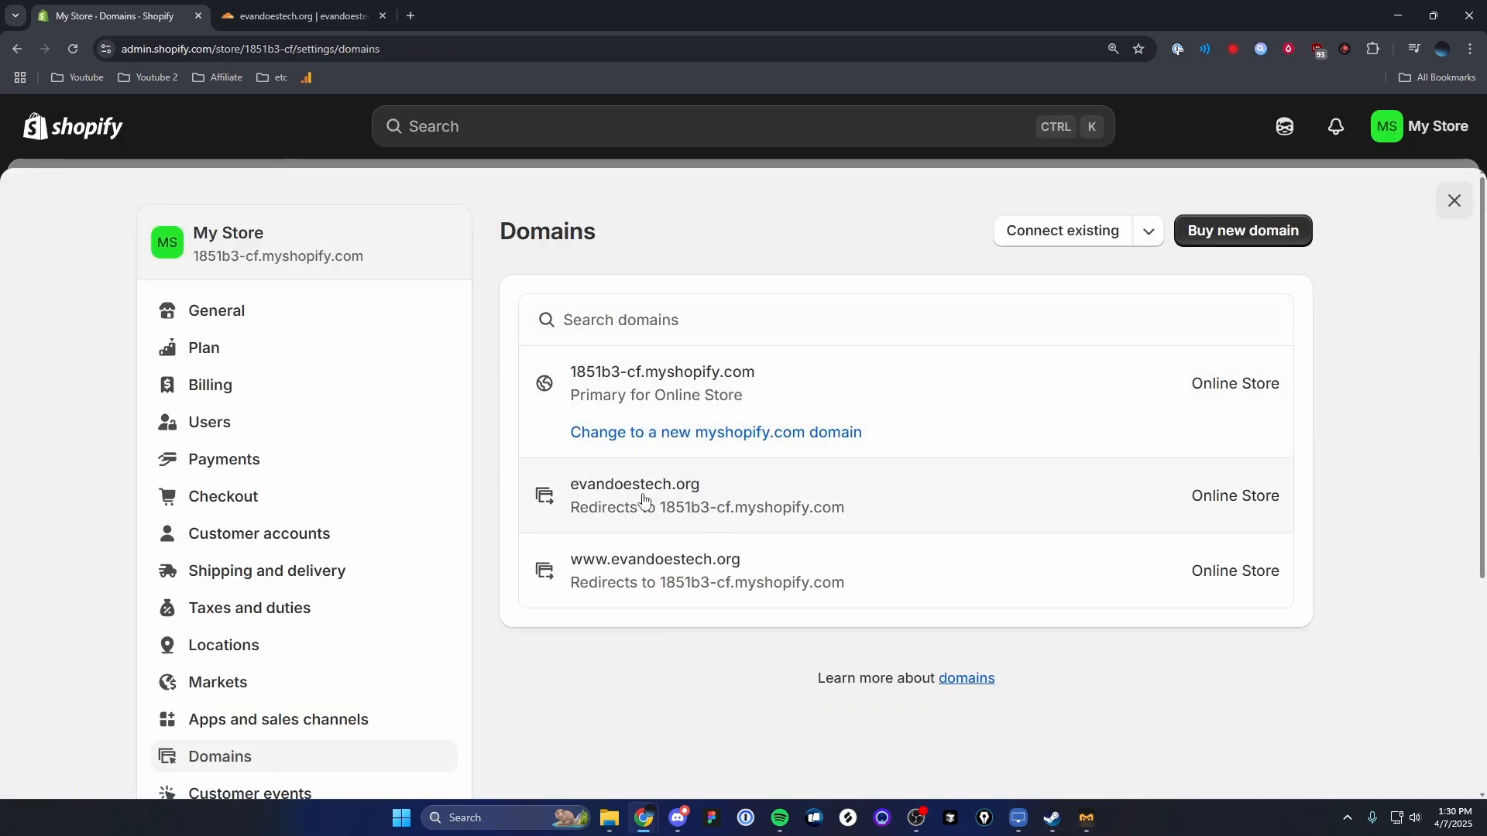
{"action": "mouse_move", "coordinate": [853, 490]}
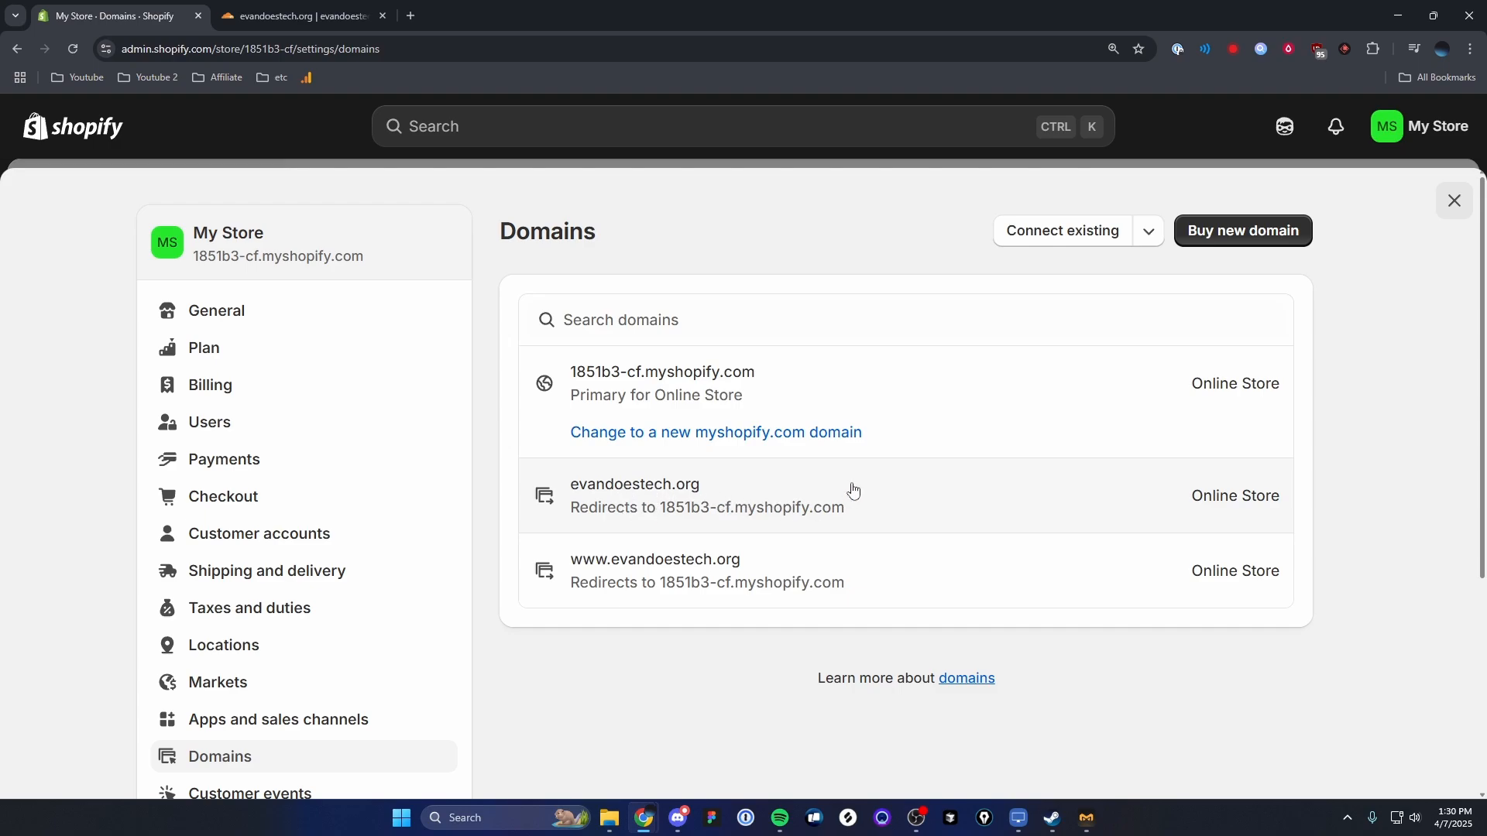
{"action": "left_click", "coordinate": [633, 484]}
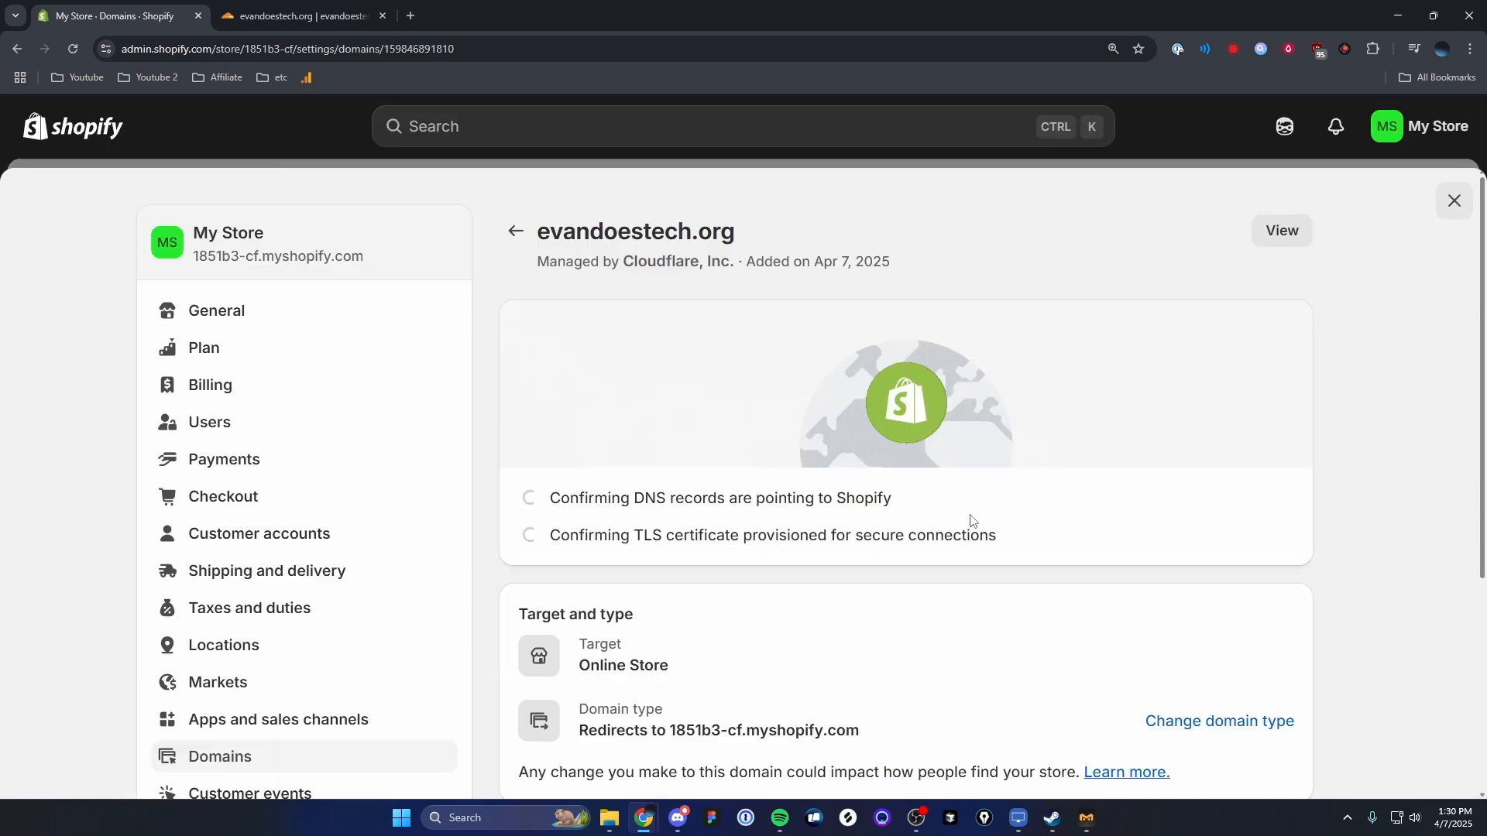
{"action": "scroll", "scroll_direction": "down", "scroll_amount": 3}
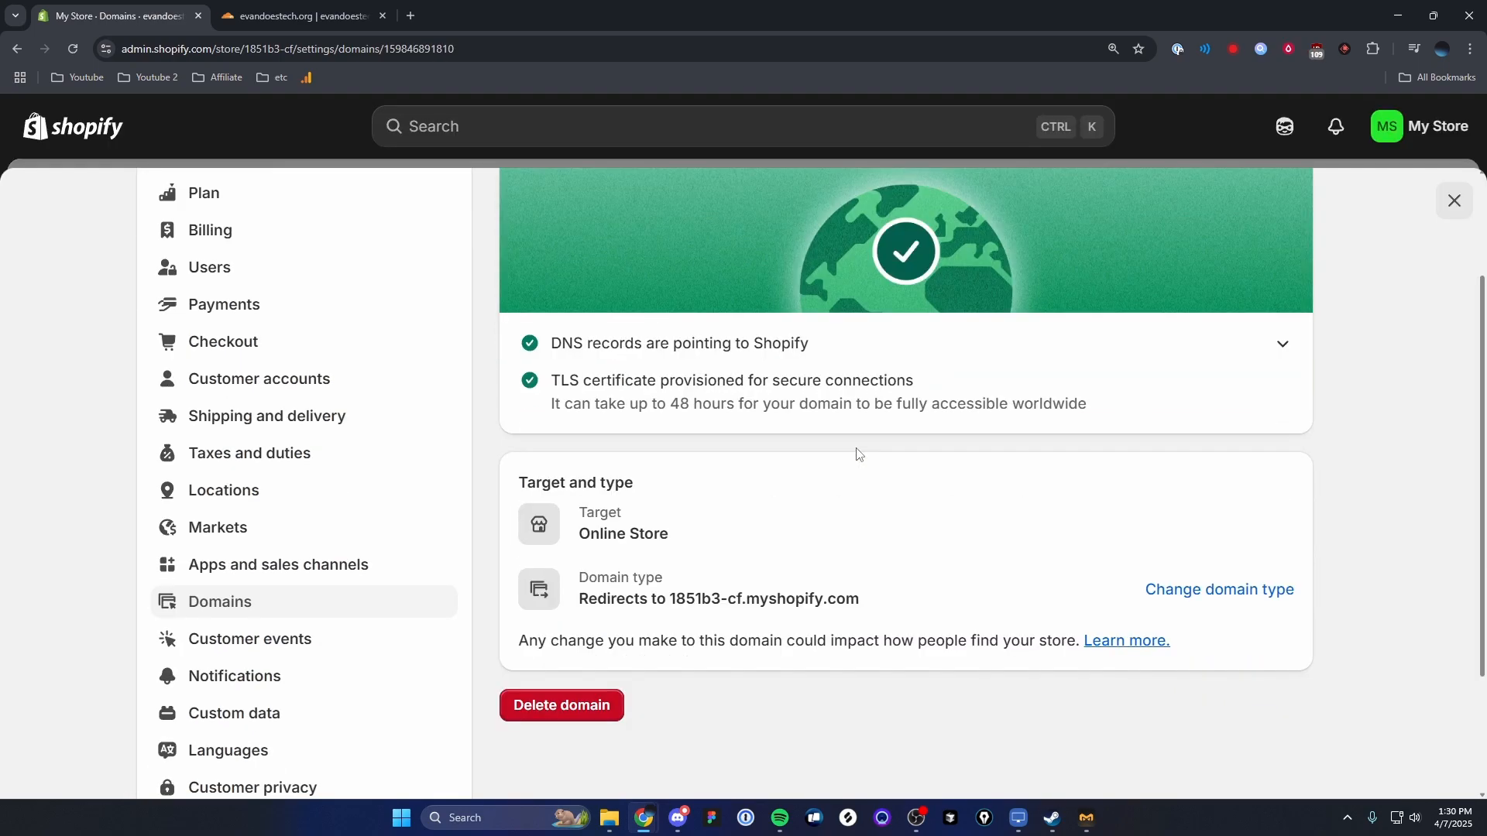
{"action": "mouse_move", "coordinate": [561, 704]}
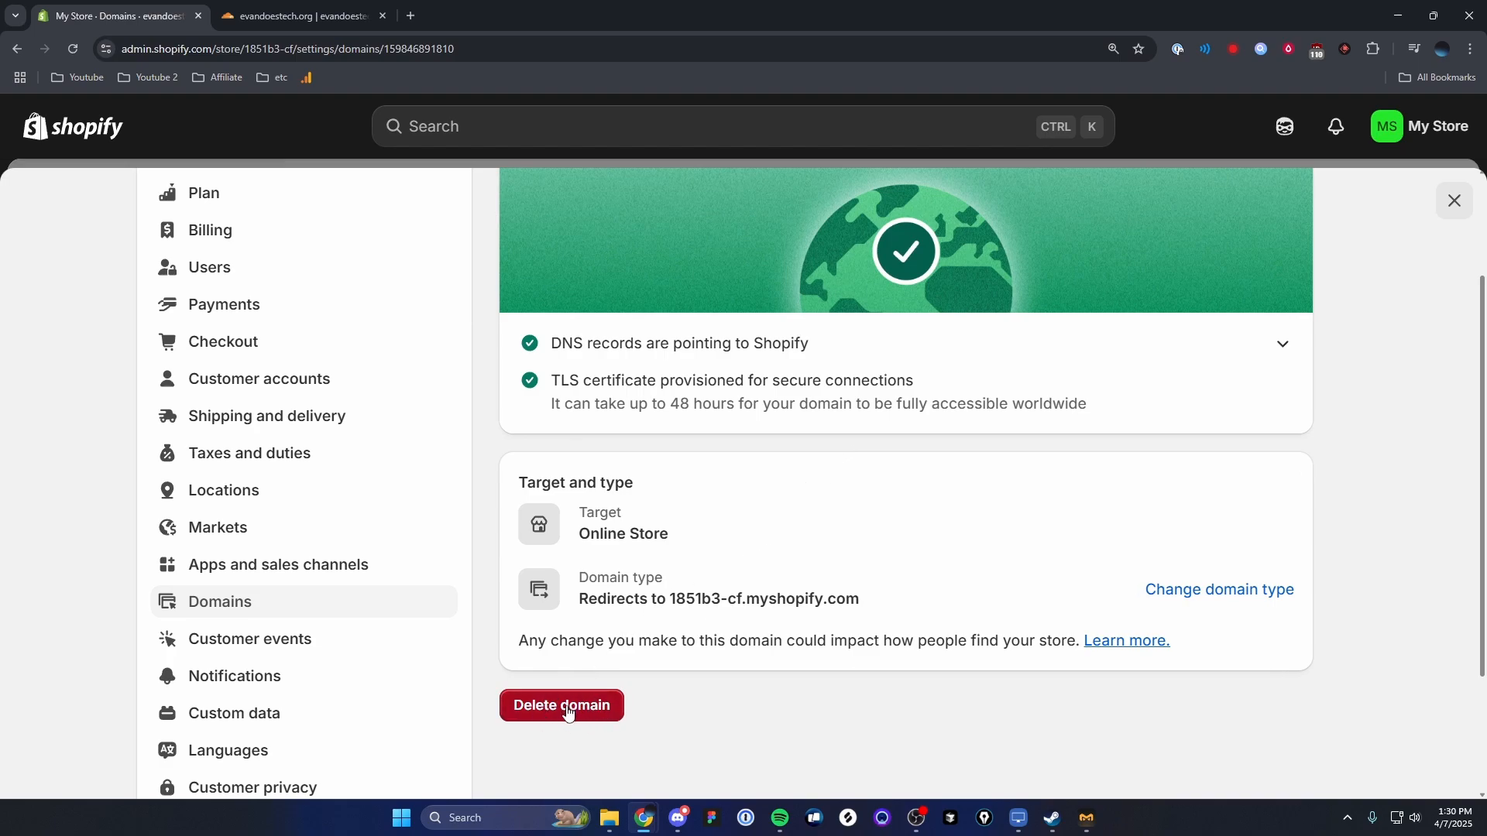
{"action": "left_click", "coordinate": [561, 705]}
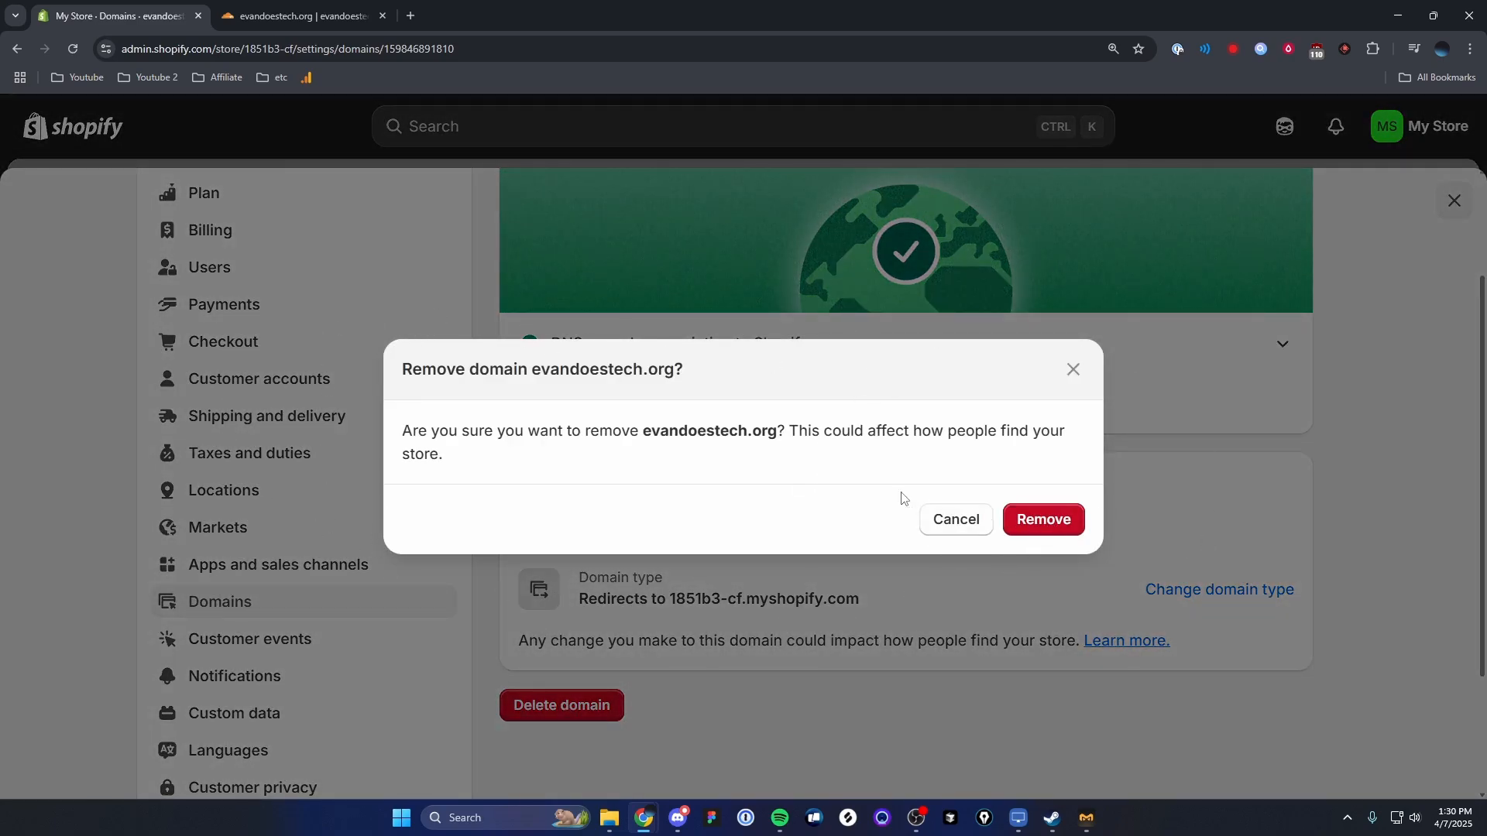
{"action": "mouse_move", "coordinate": [1043, 519]}
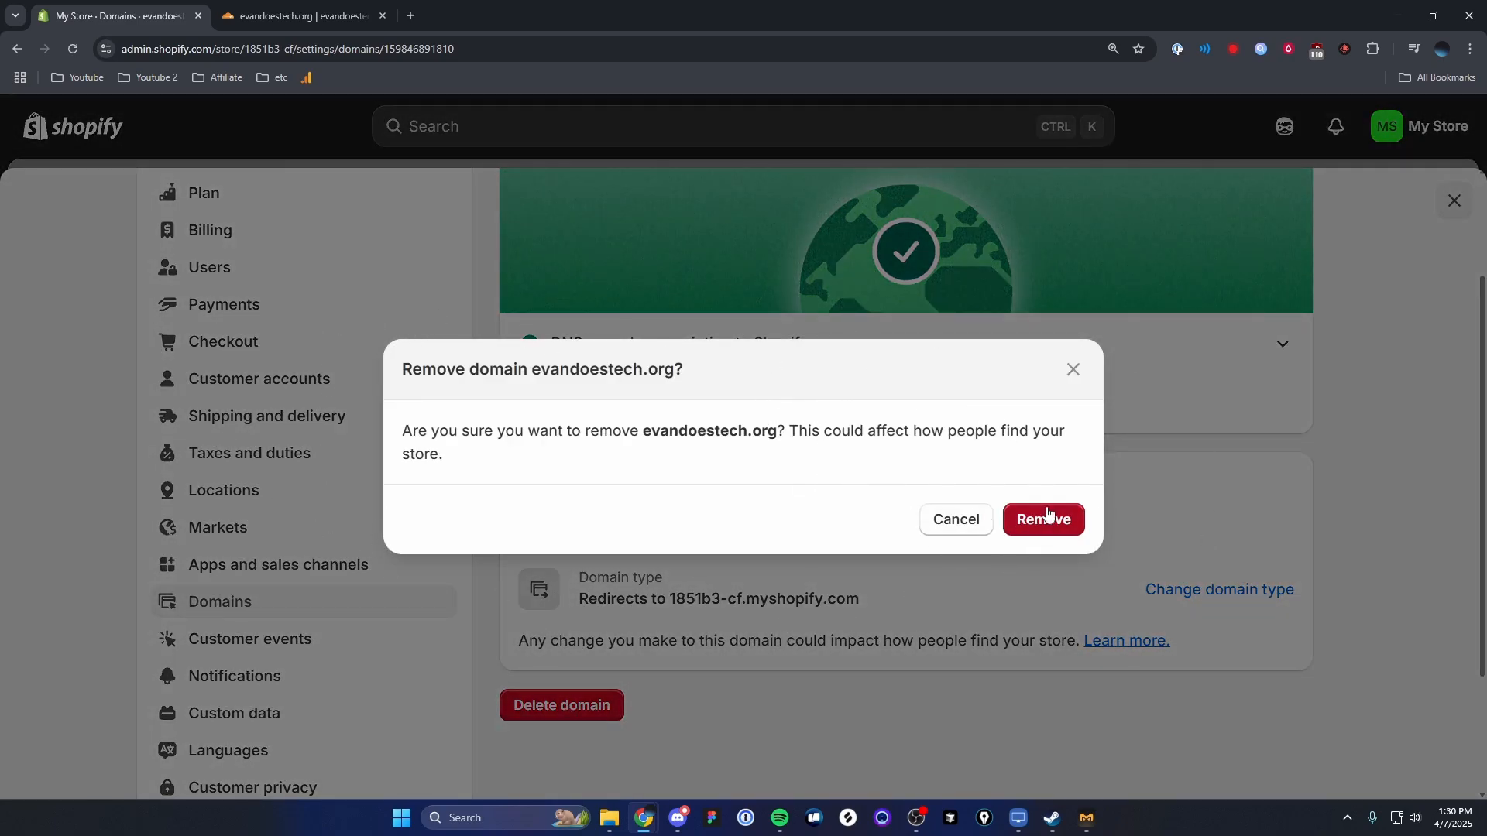
{"action": "left_click", "coordinate": [1042, 518]}
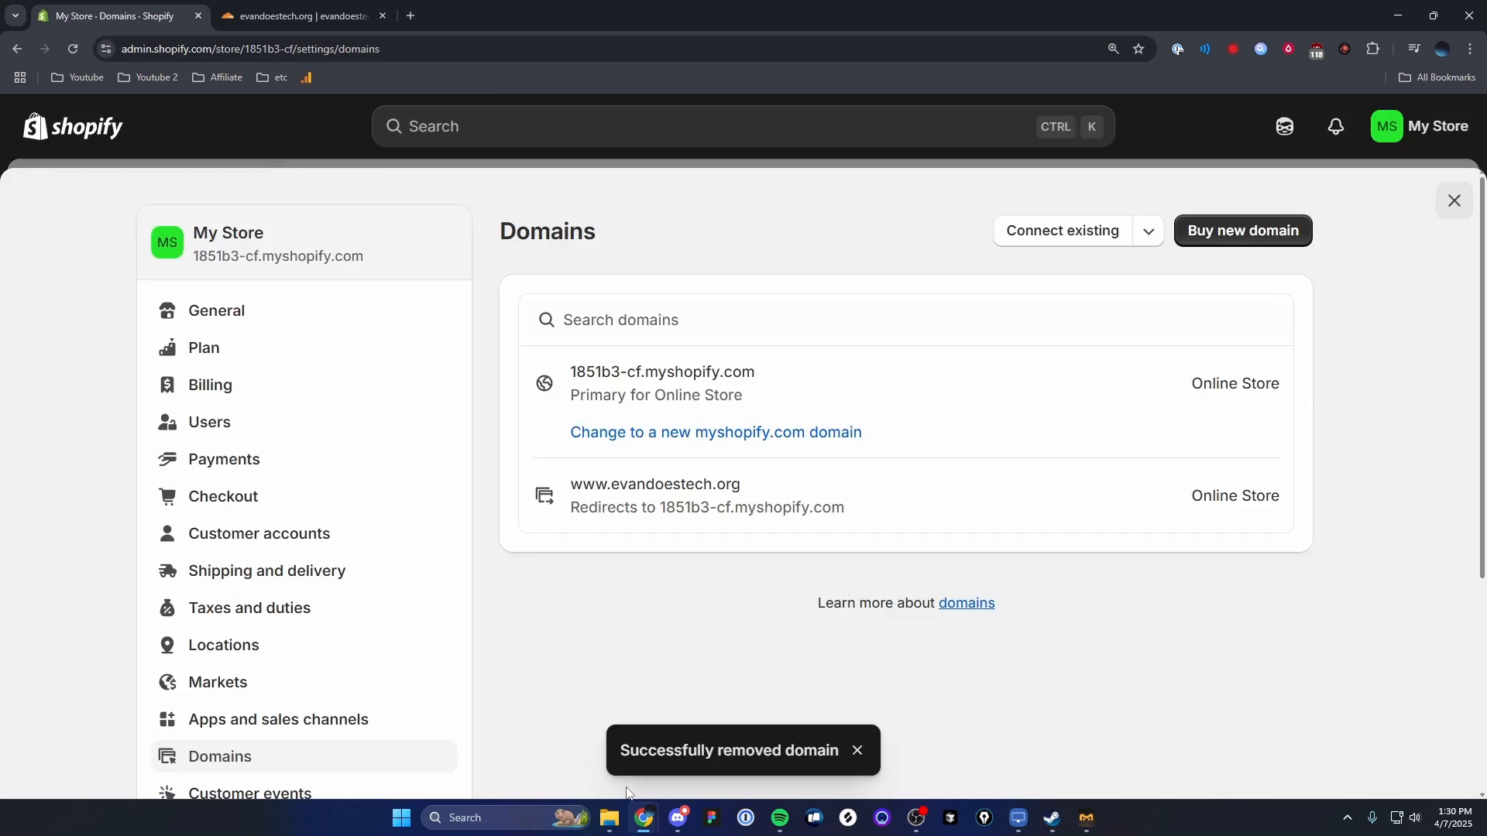
{"action": "mouse_move", "coordinate": [791, 456]}
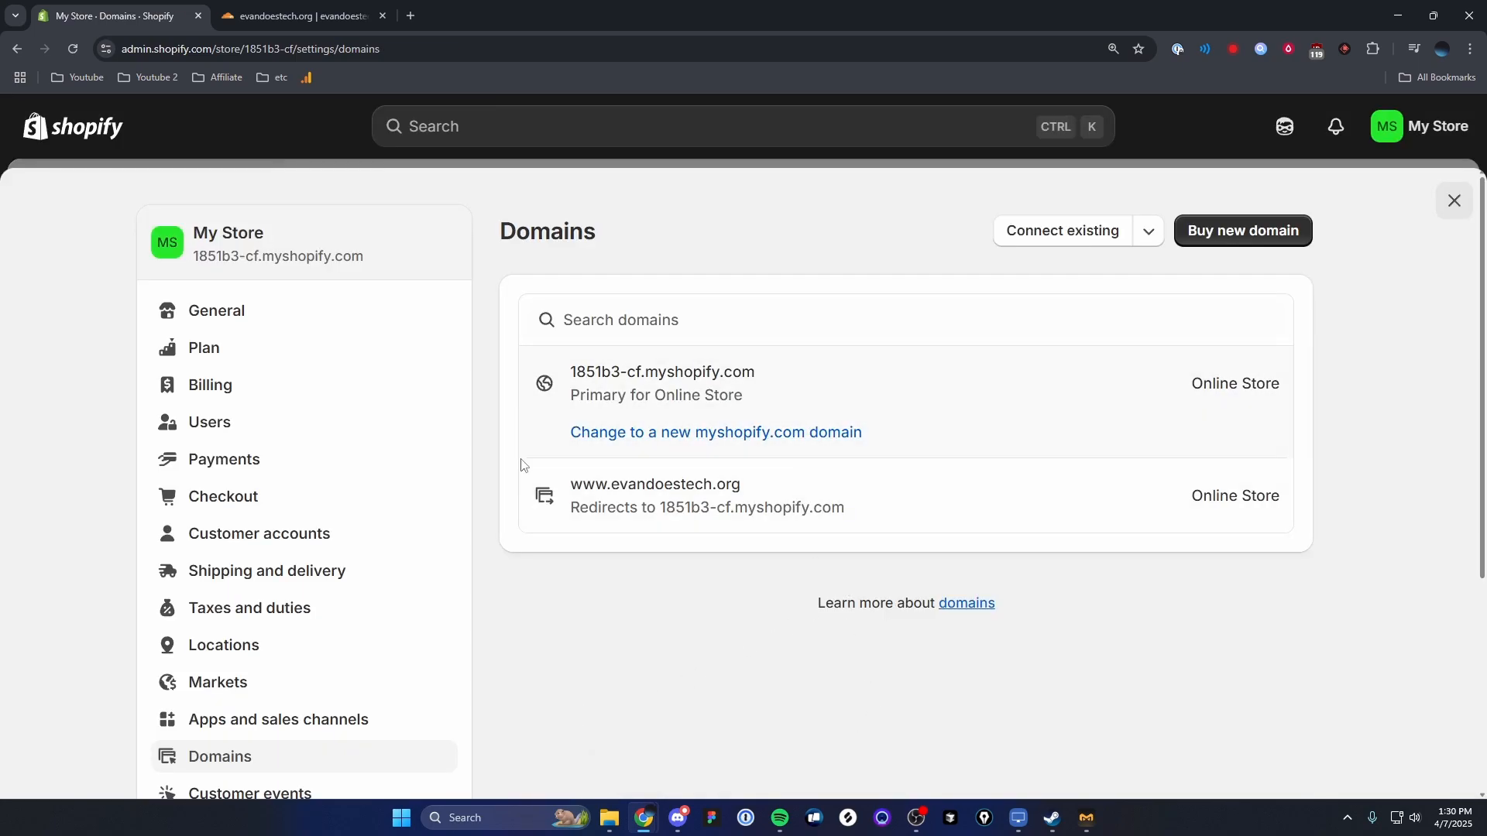
{"action": "mouse_move", "coordinate": [1250, 350]}
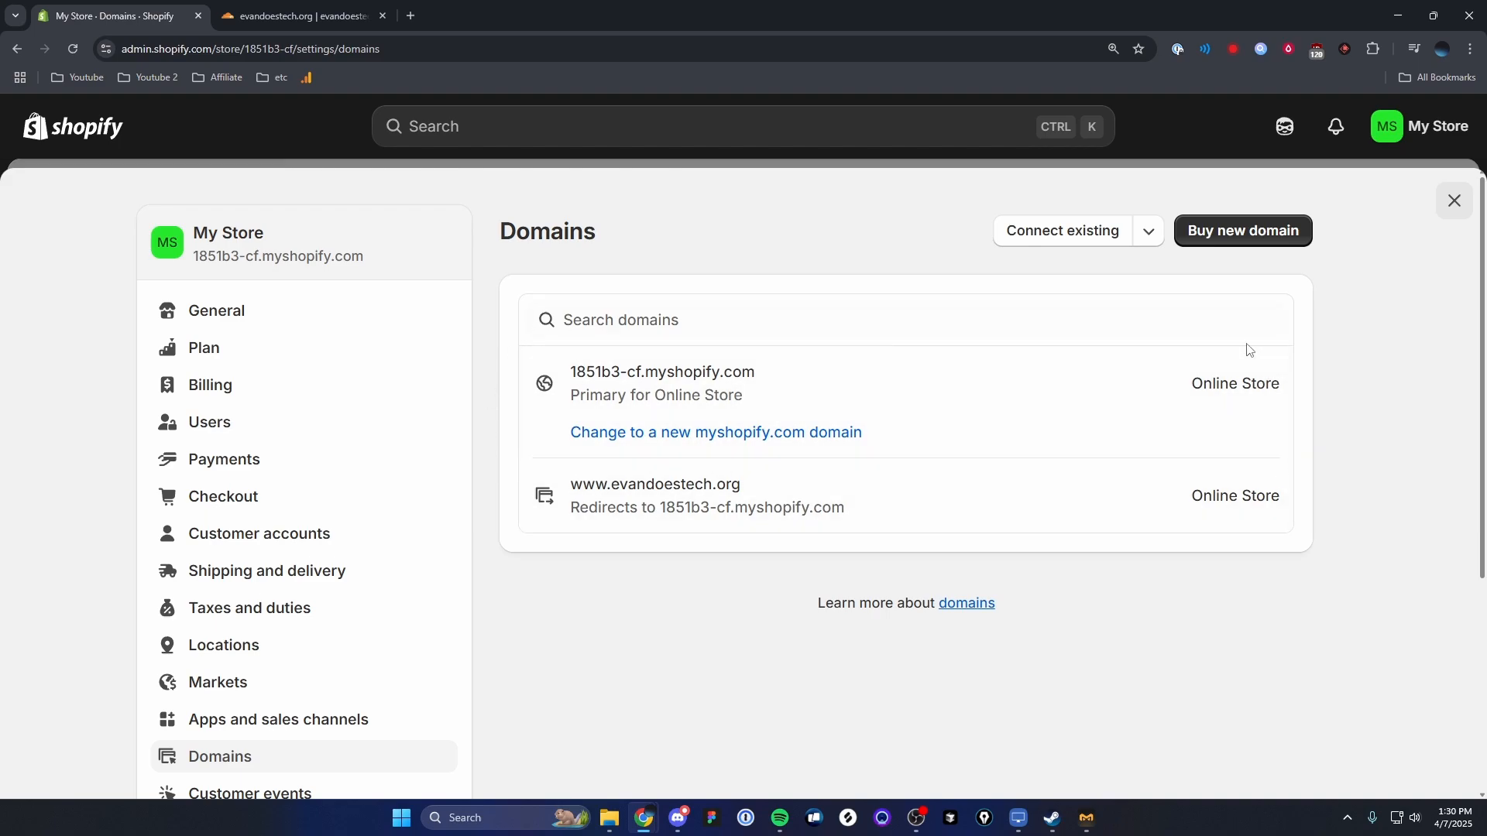
{"action": "mouse_move", "coordinate": [539, 465]}
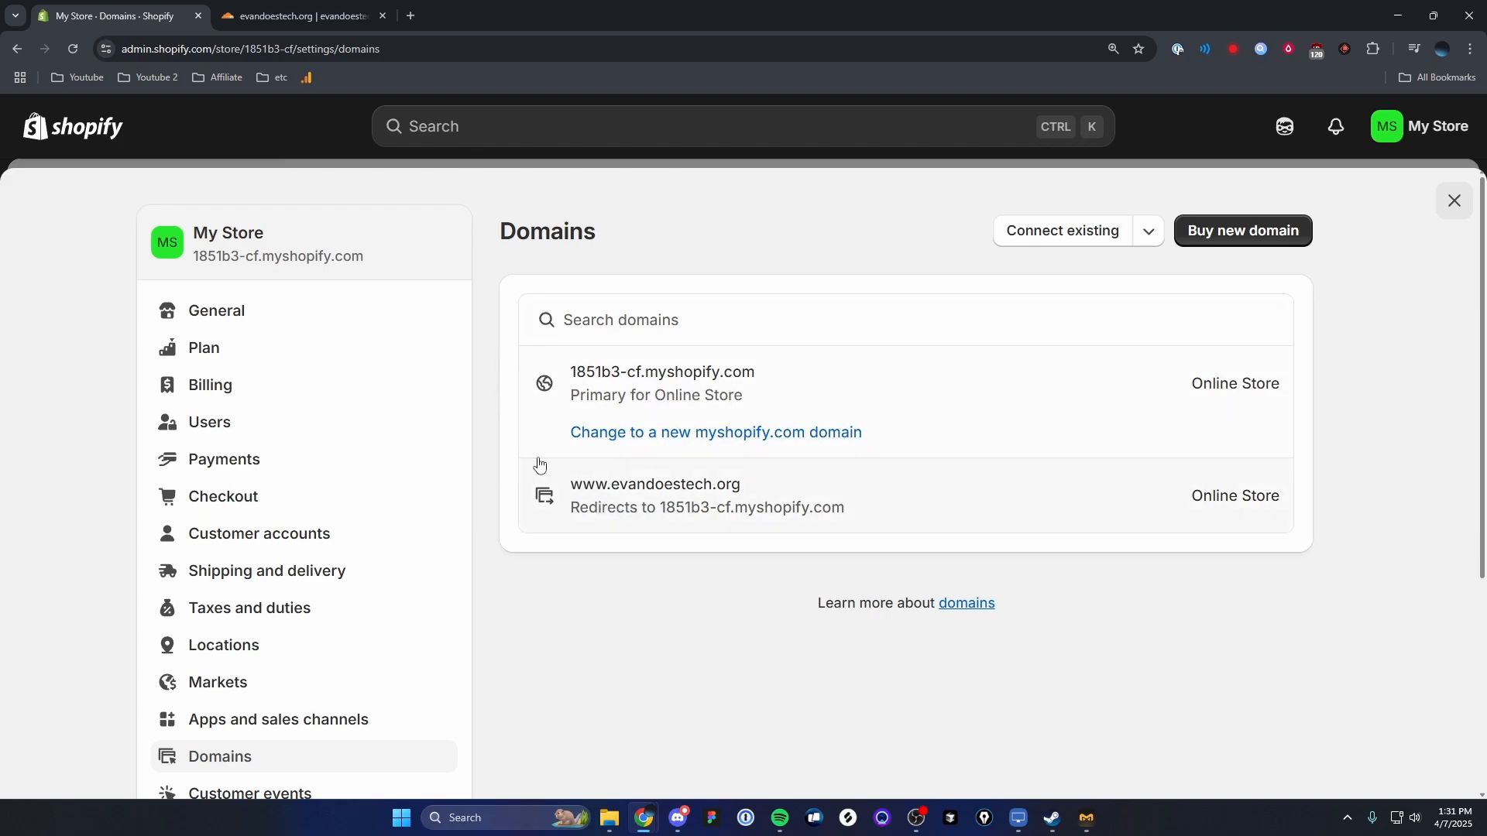
{"action": "mouse_move", "coordinate": [753, 486]}
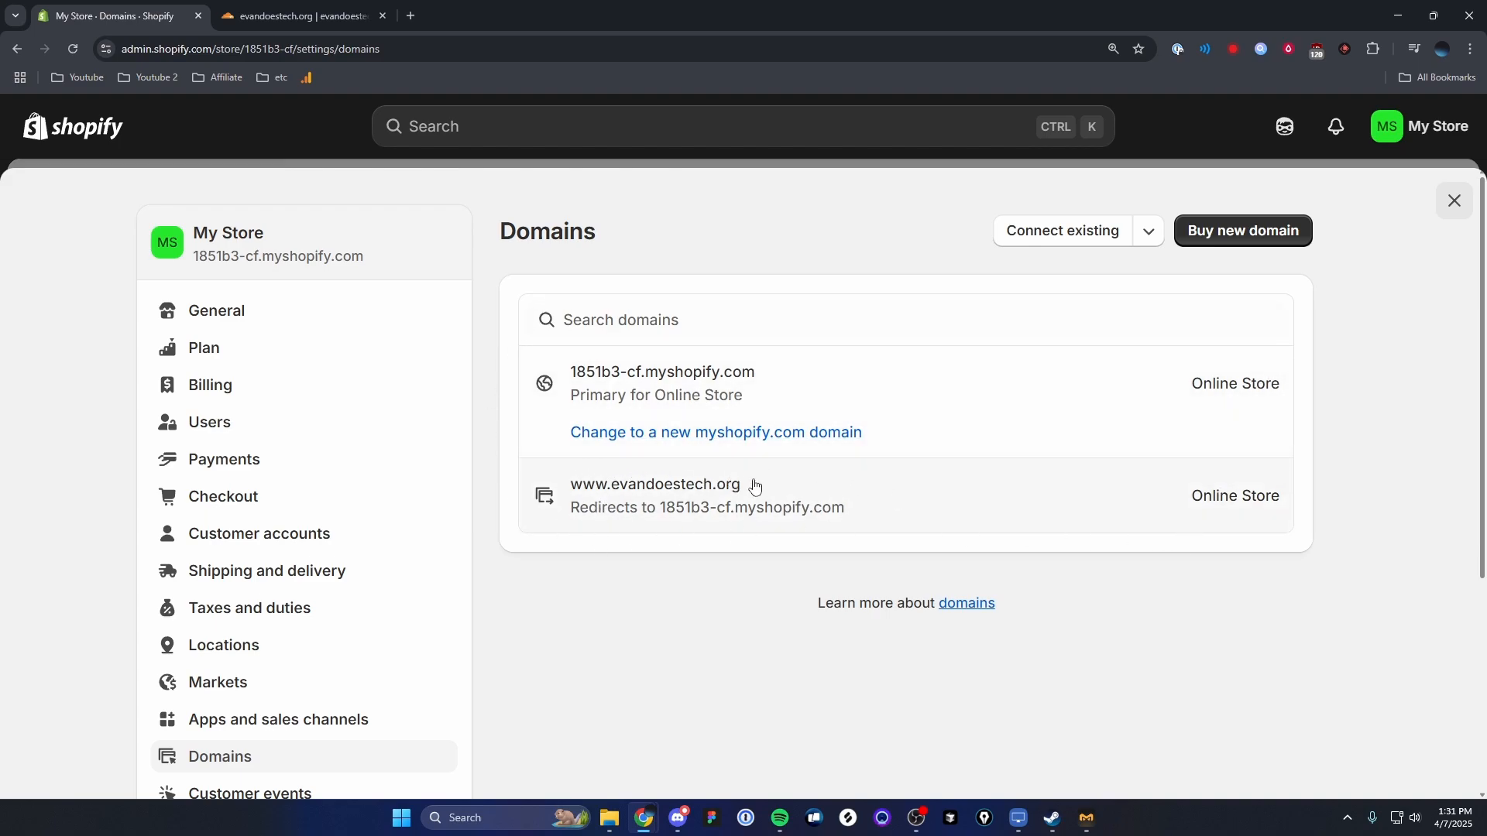
{"action": "mouse_move", "coordinate": [625, 484]}
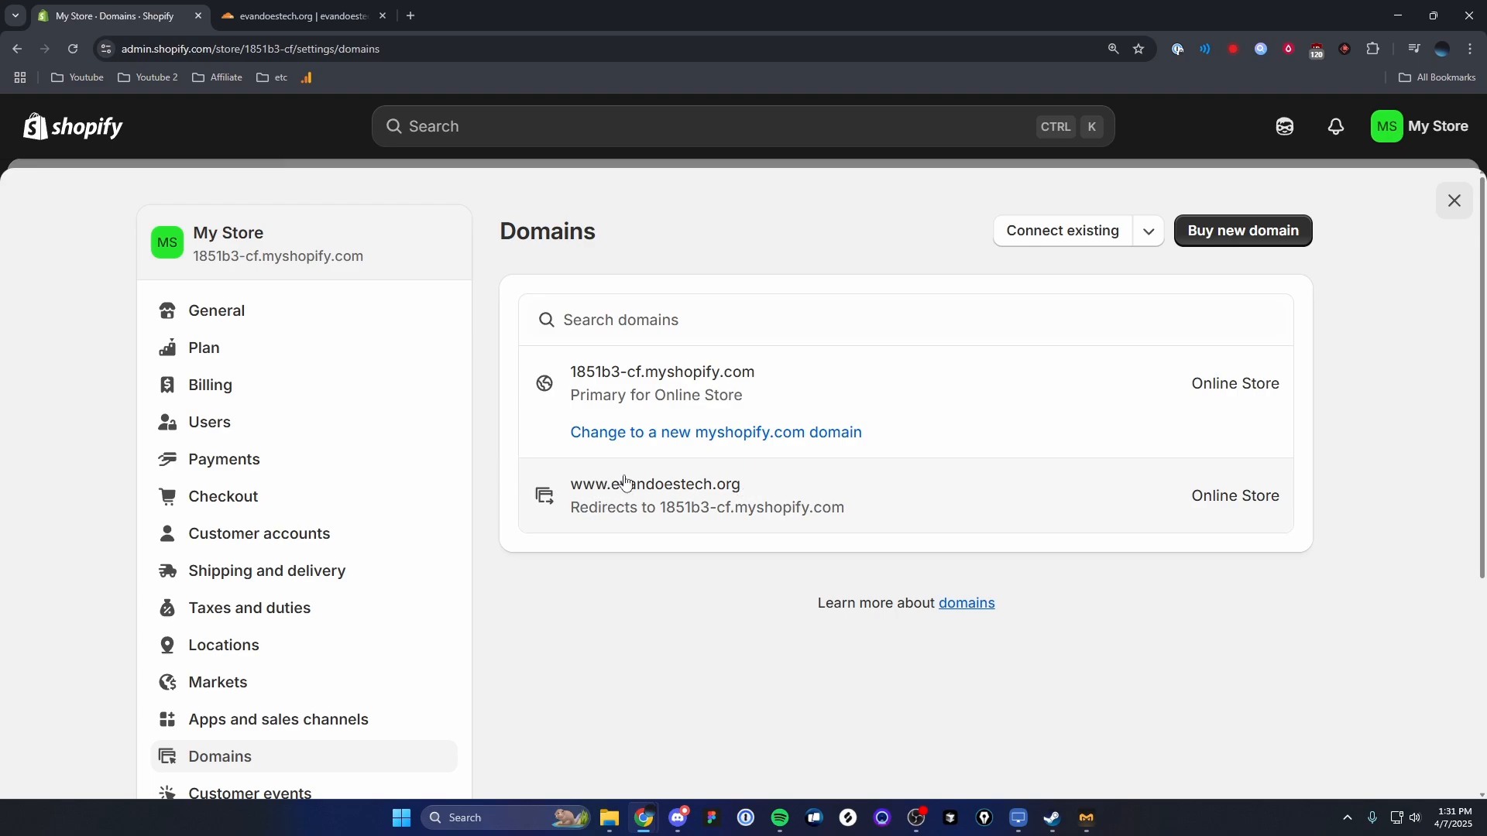
{"action": "left_click", "coordinate": [654, 483]}
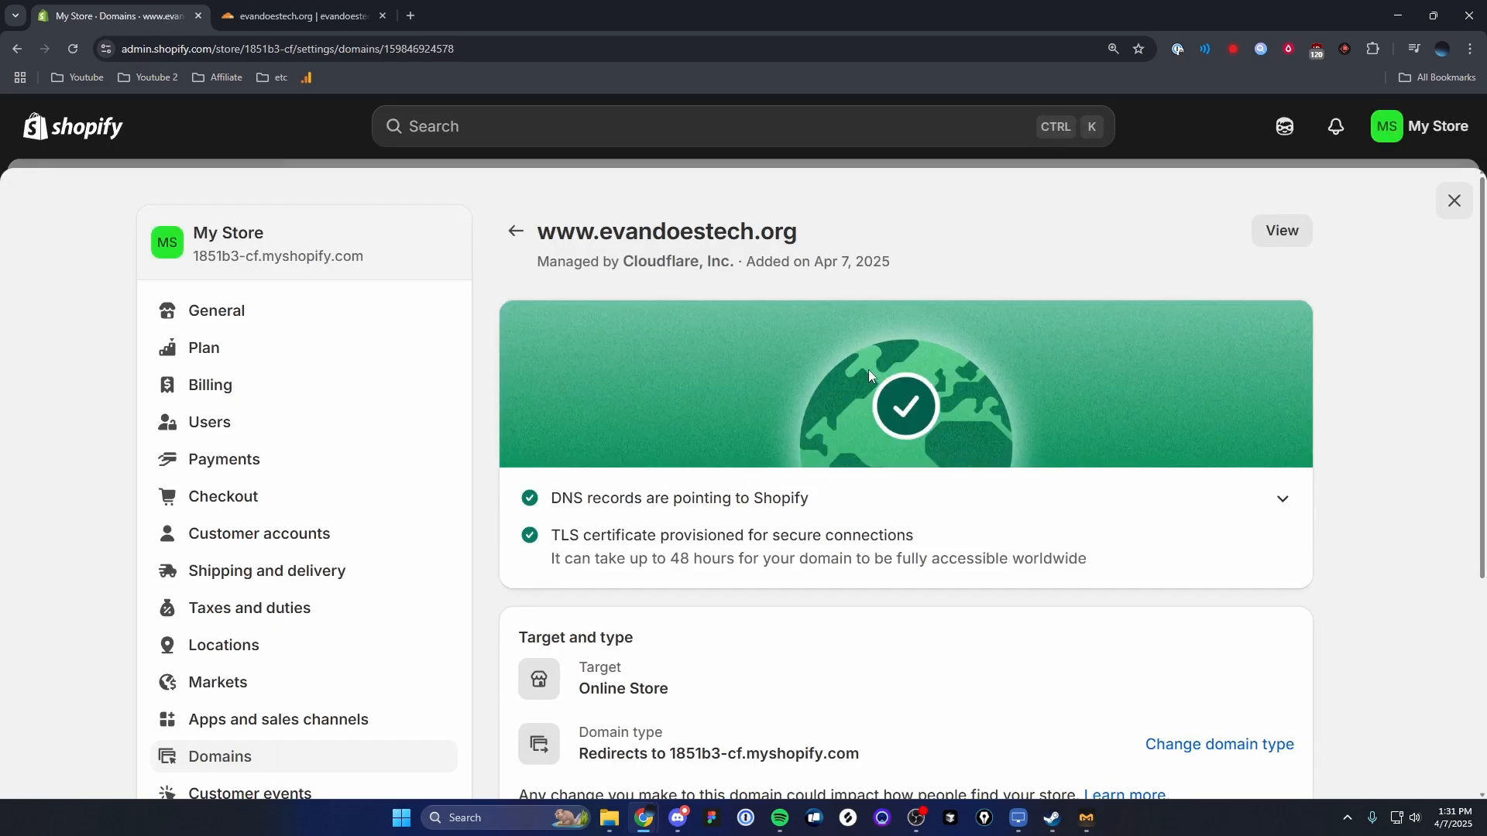
{"action": "scroll", "scroll_direction": "down", "scroll_amount": 3}
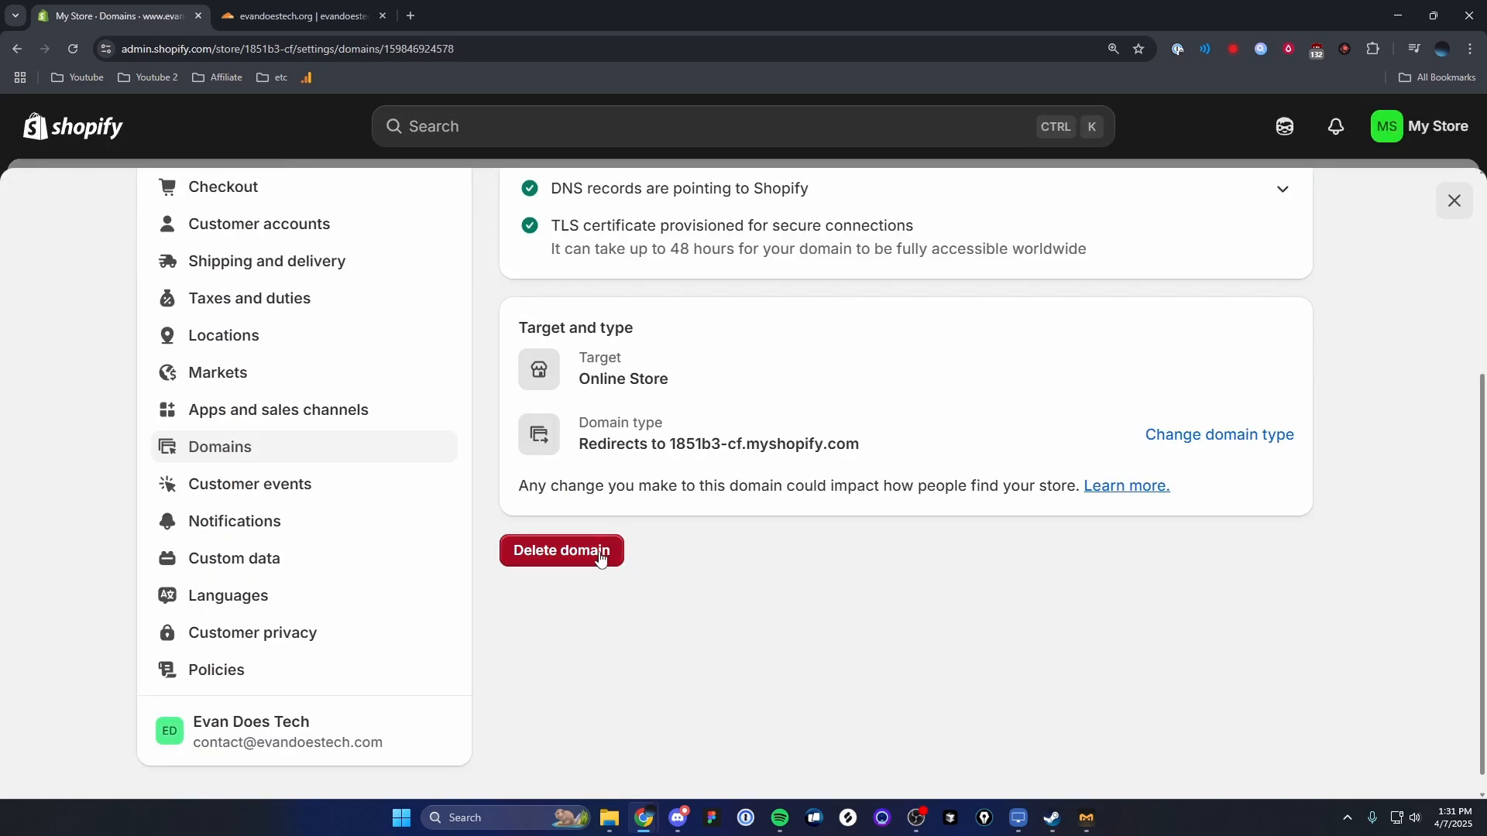
{"action": "left_click", "coordinate": [561, 552]}
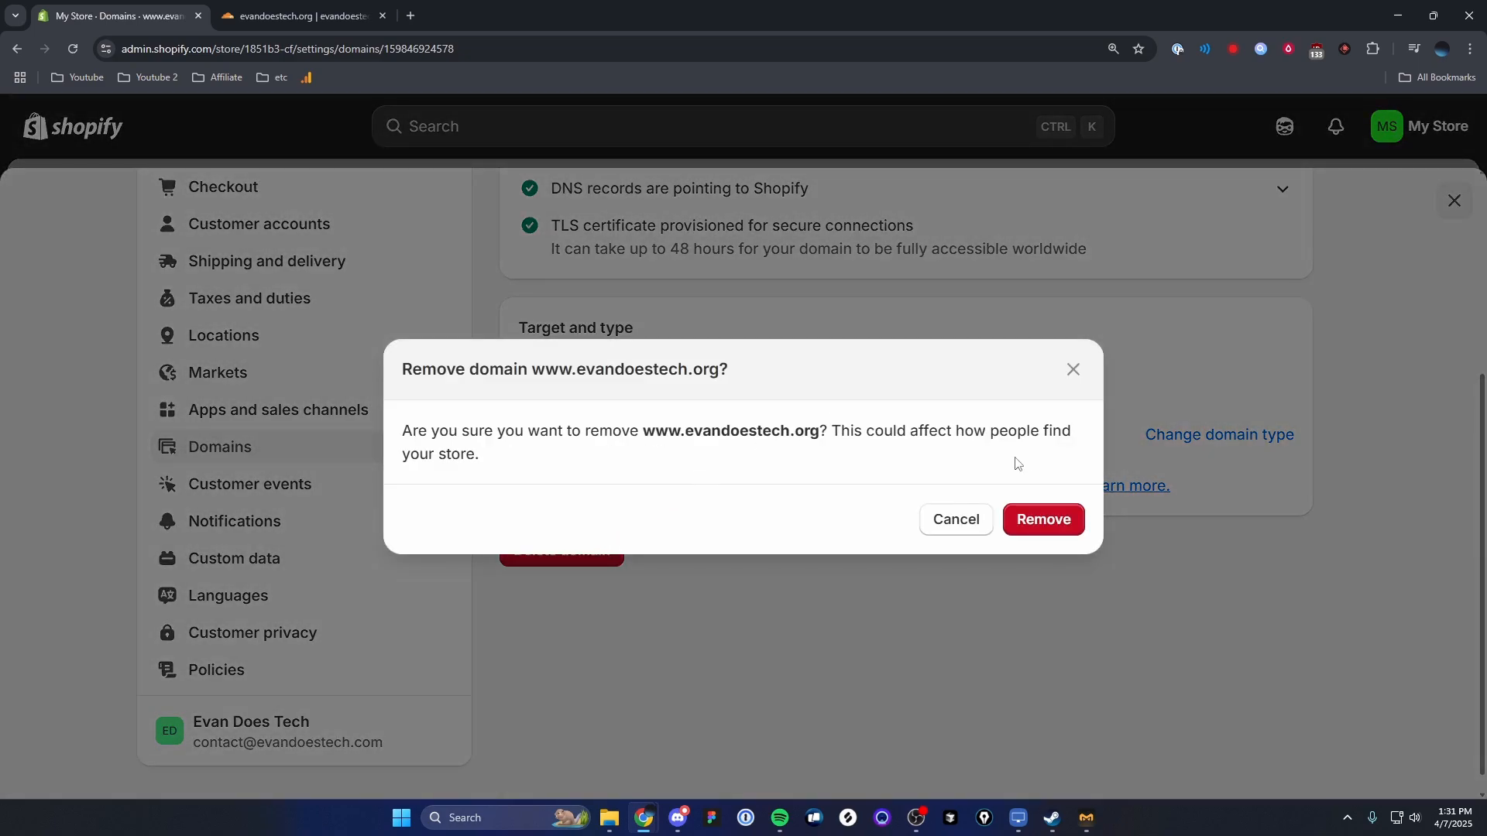
{"action": "left_click", "coordinate": [1041, 519]}
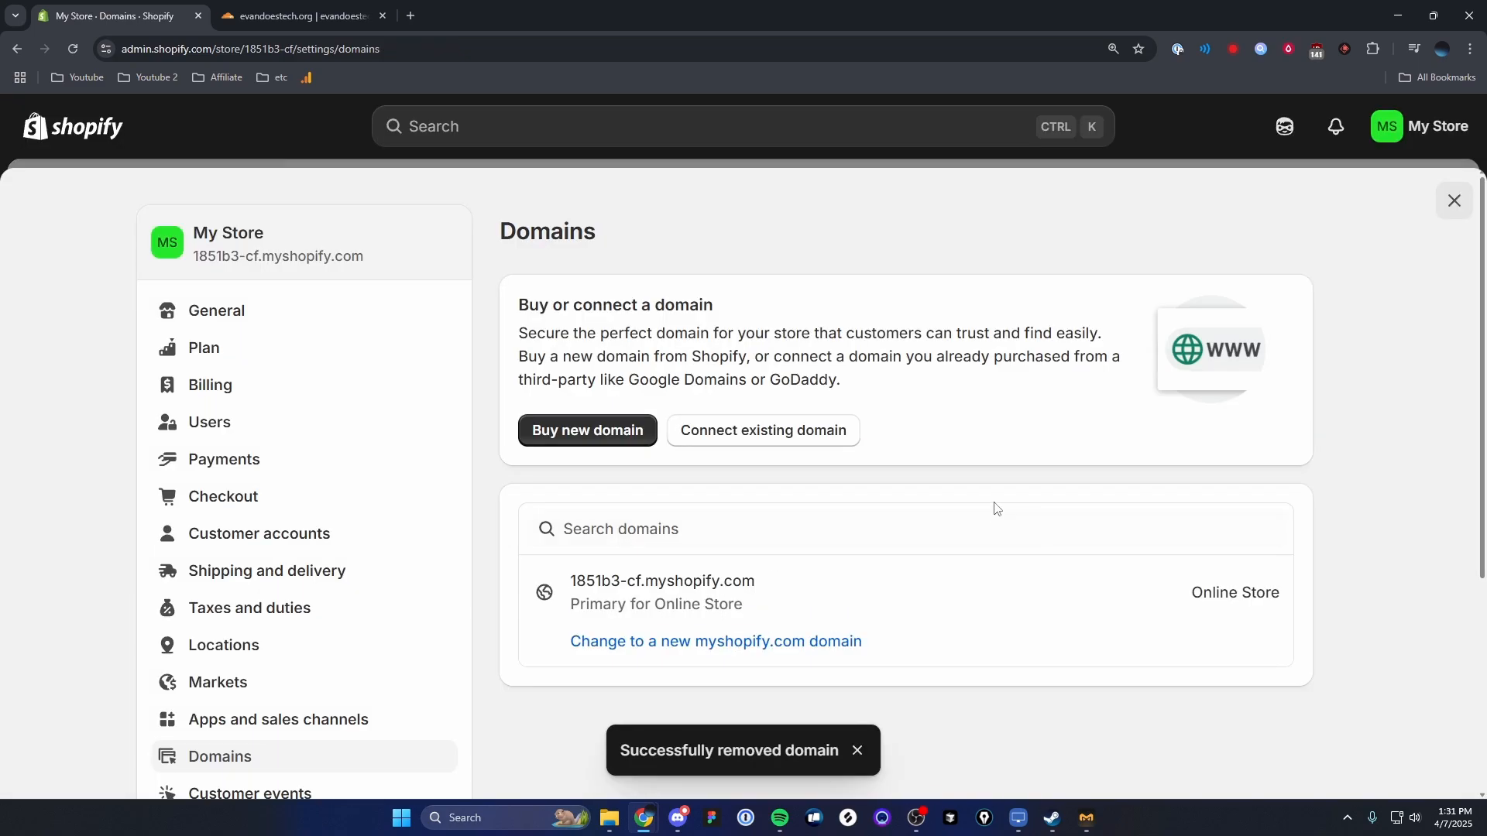
{"action": "scroll", "scroll_direction": "down", "scroll_amount": 3}
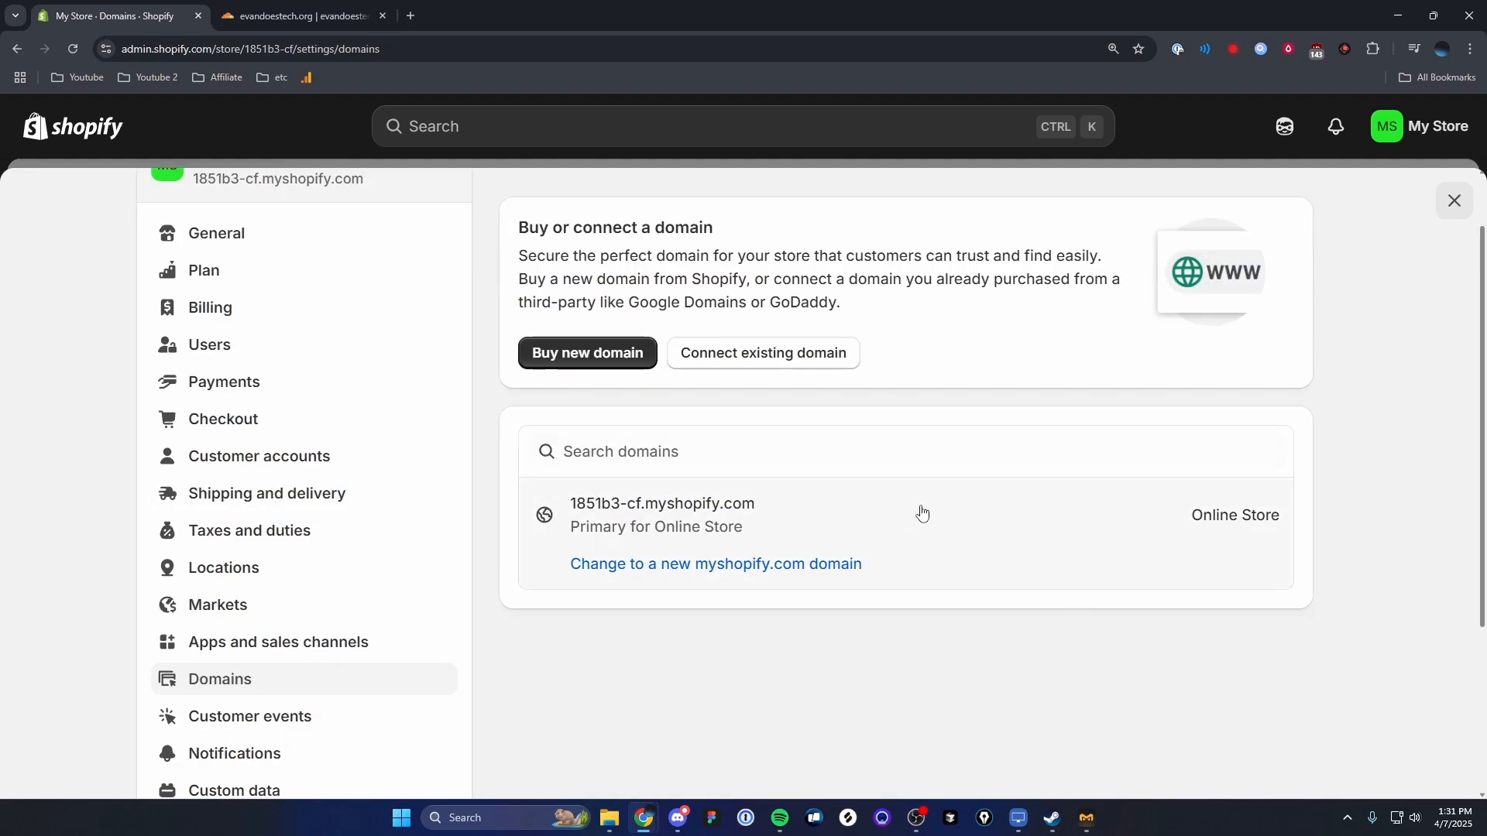
{"action": "scroll", "scroll_direction": "up", "scroll_amount": 3}
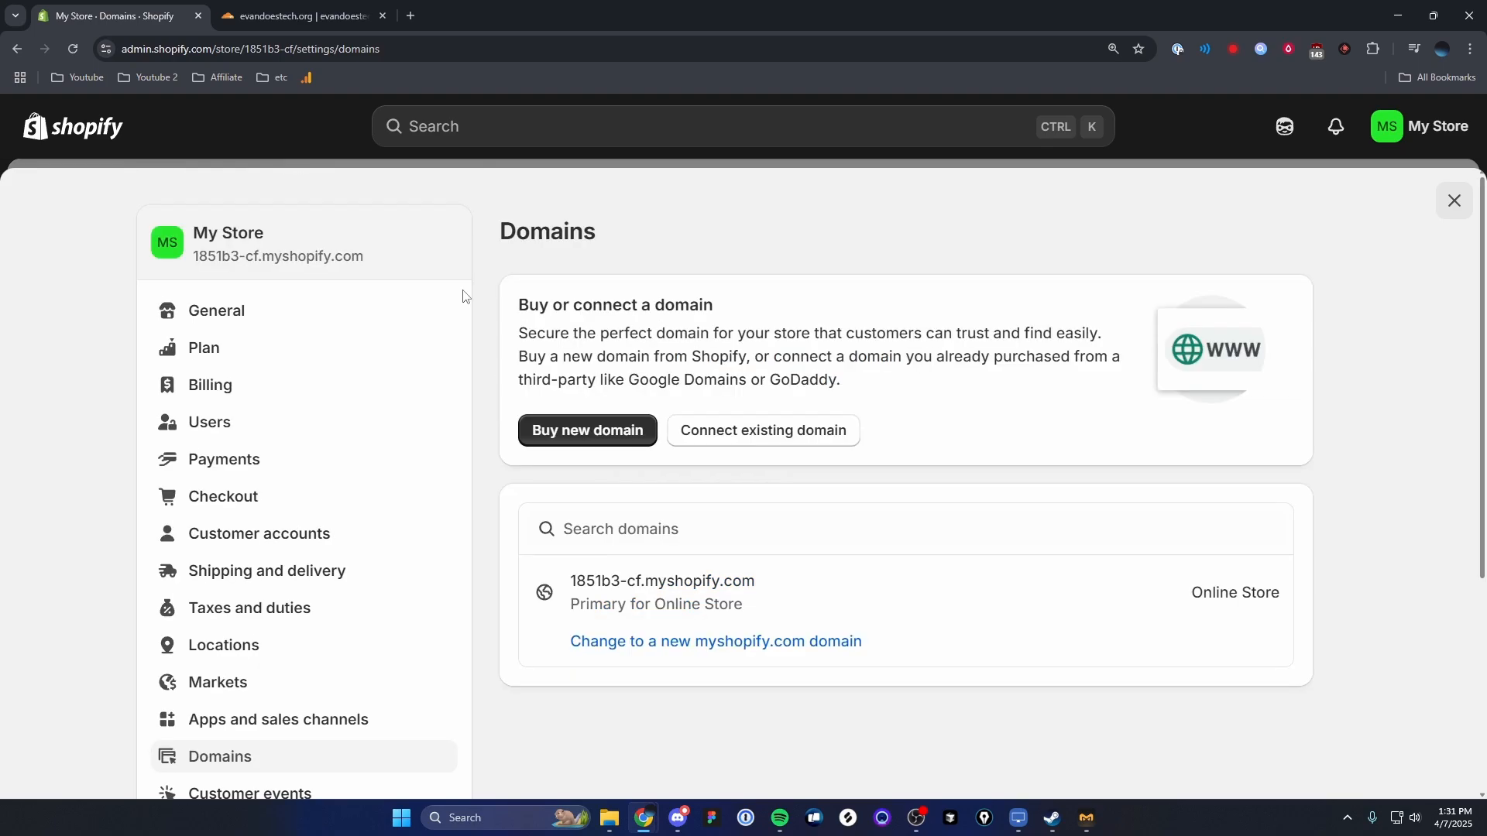
{"action": "mouse_move", "coordinate": [732, 438]}
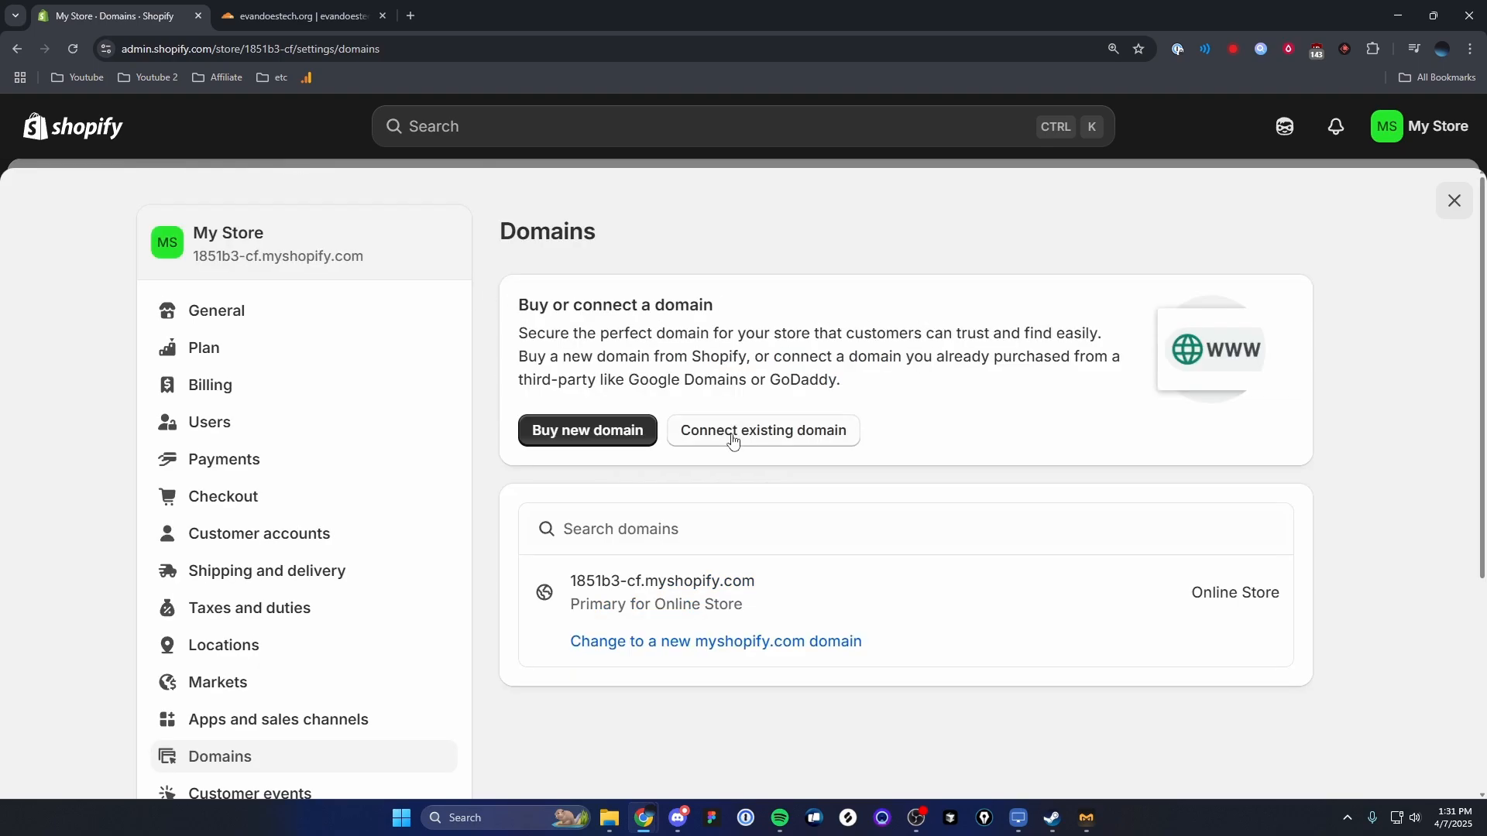
{"action": "mouse_move", "coordinate": [786, 436]}
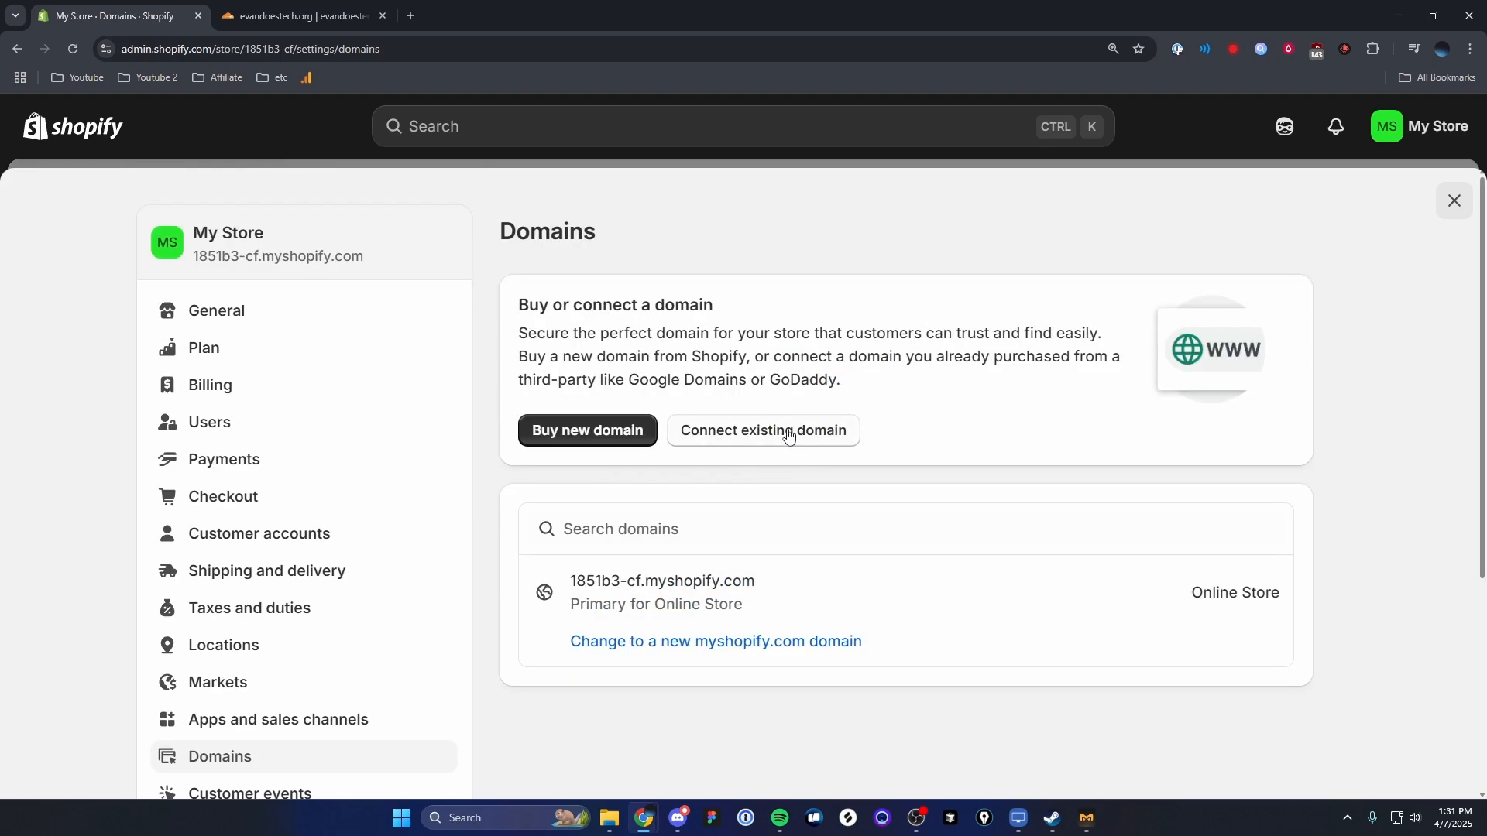
{"action": "mouse_move", "coordinate": [552, 418]}
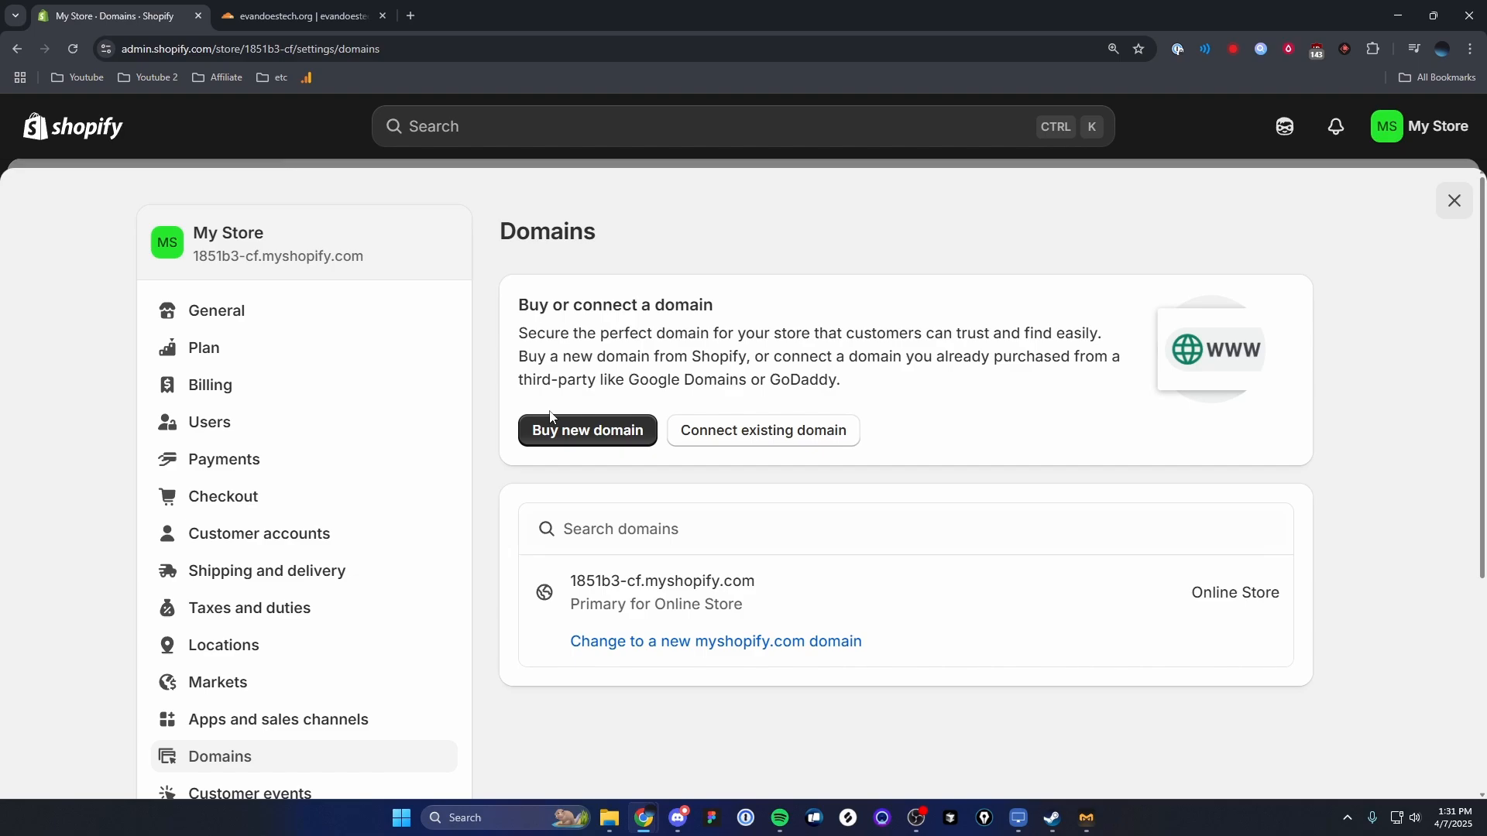
{"action": "mouse_move", "coordinate": [282, 446]}
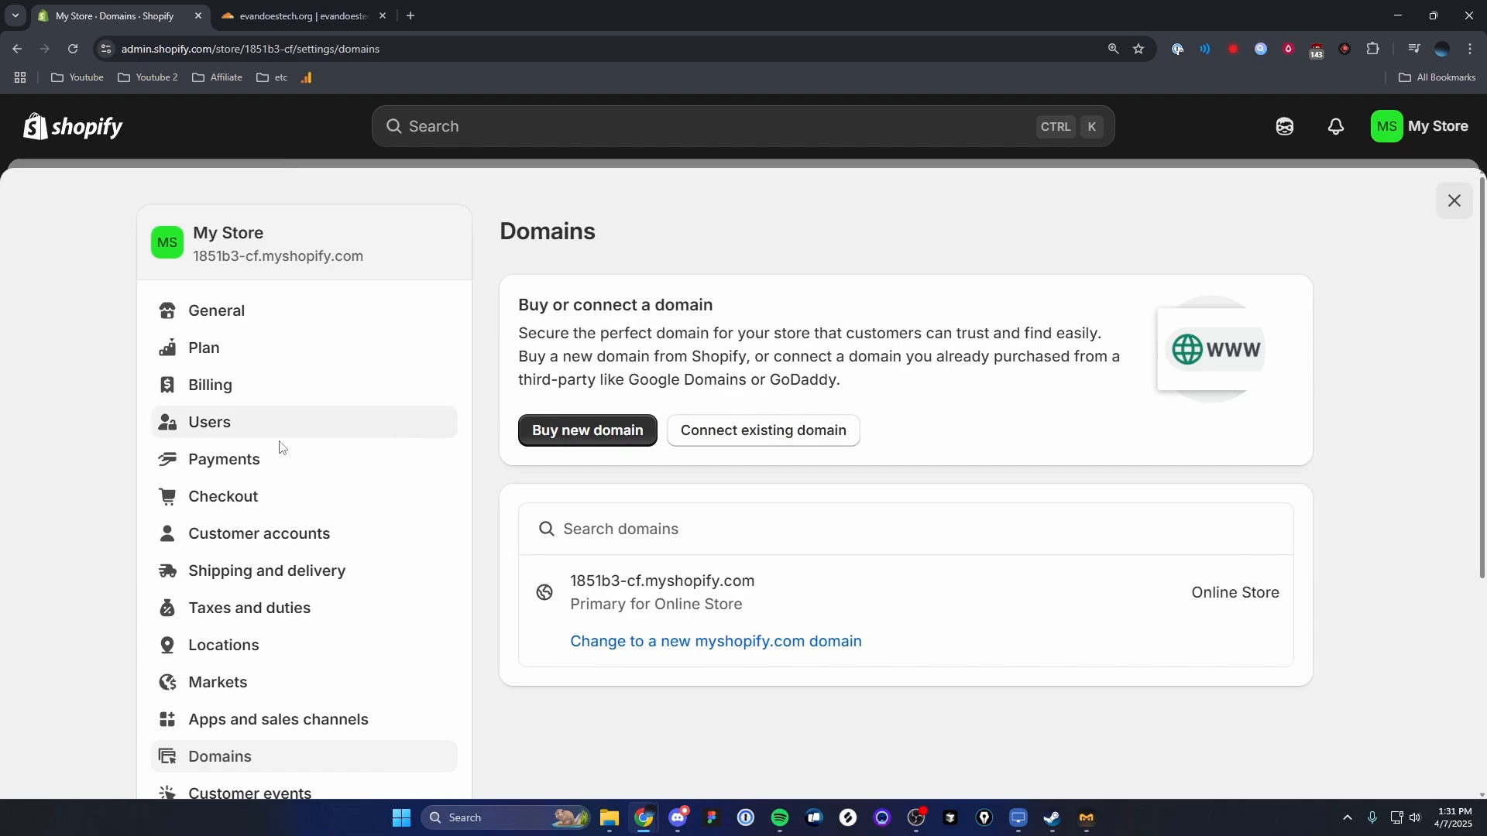